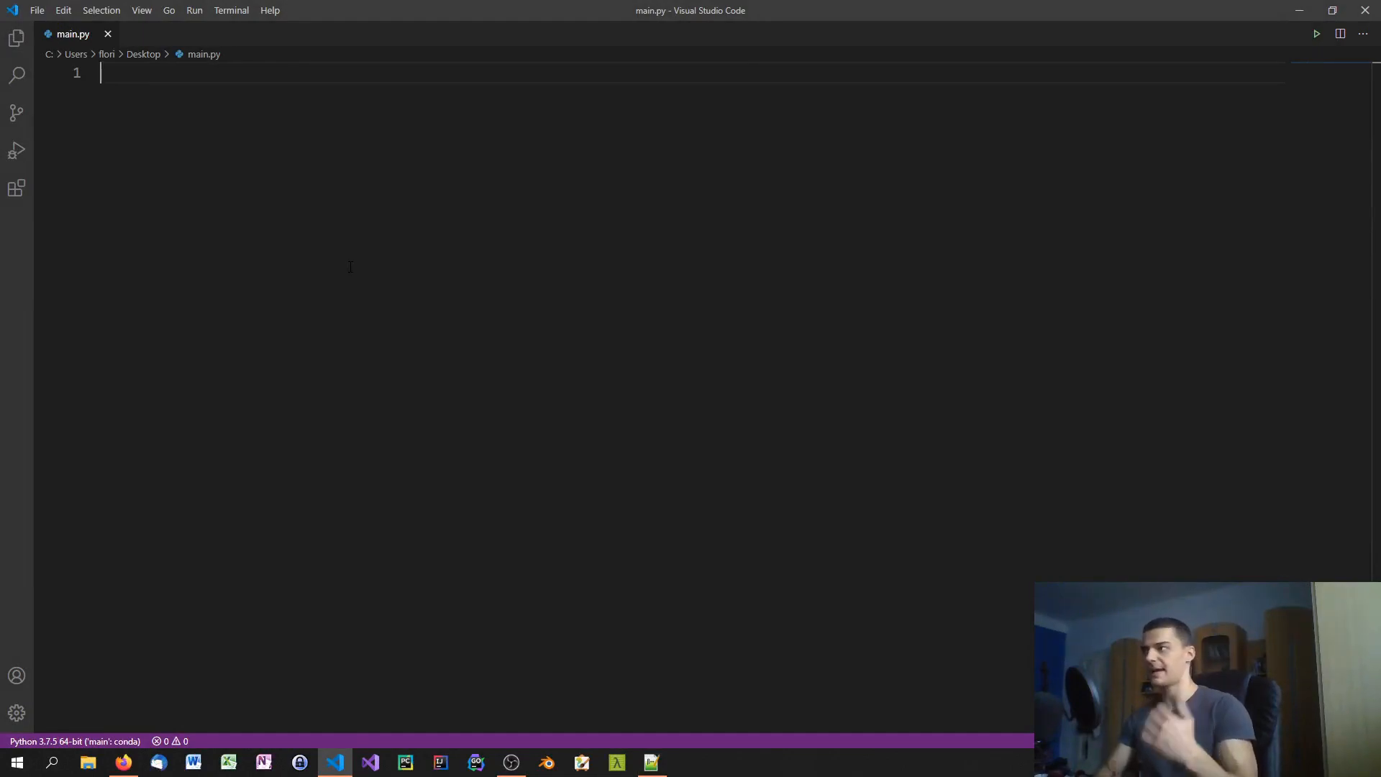
text(/)
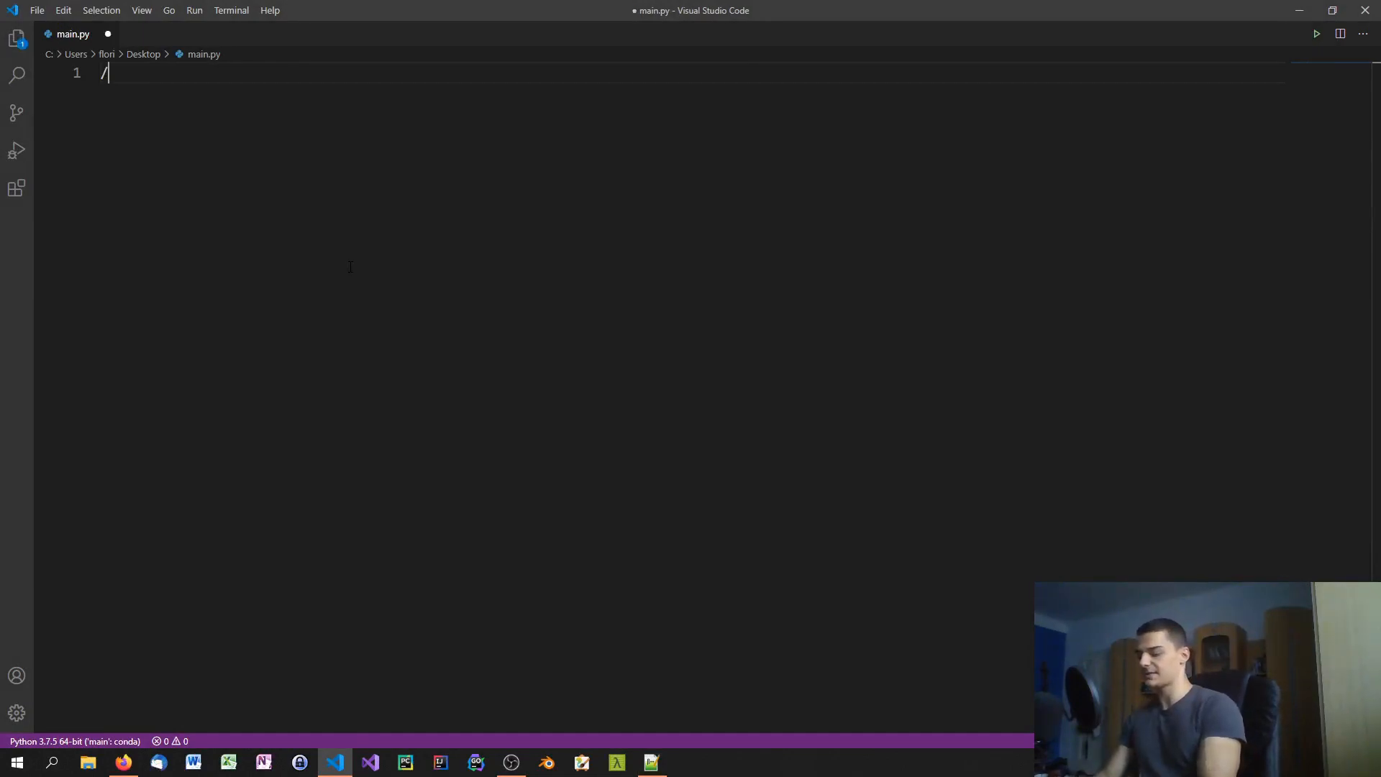
text(**)
text(*/)
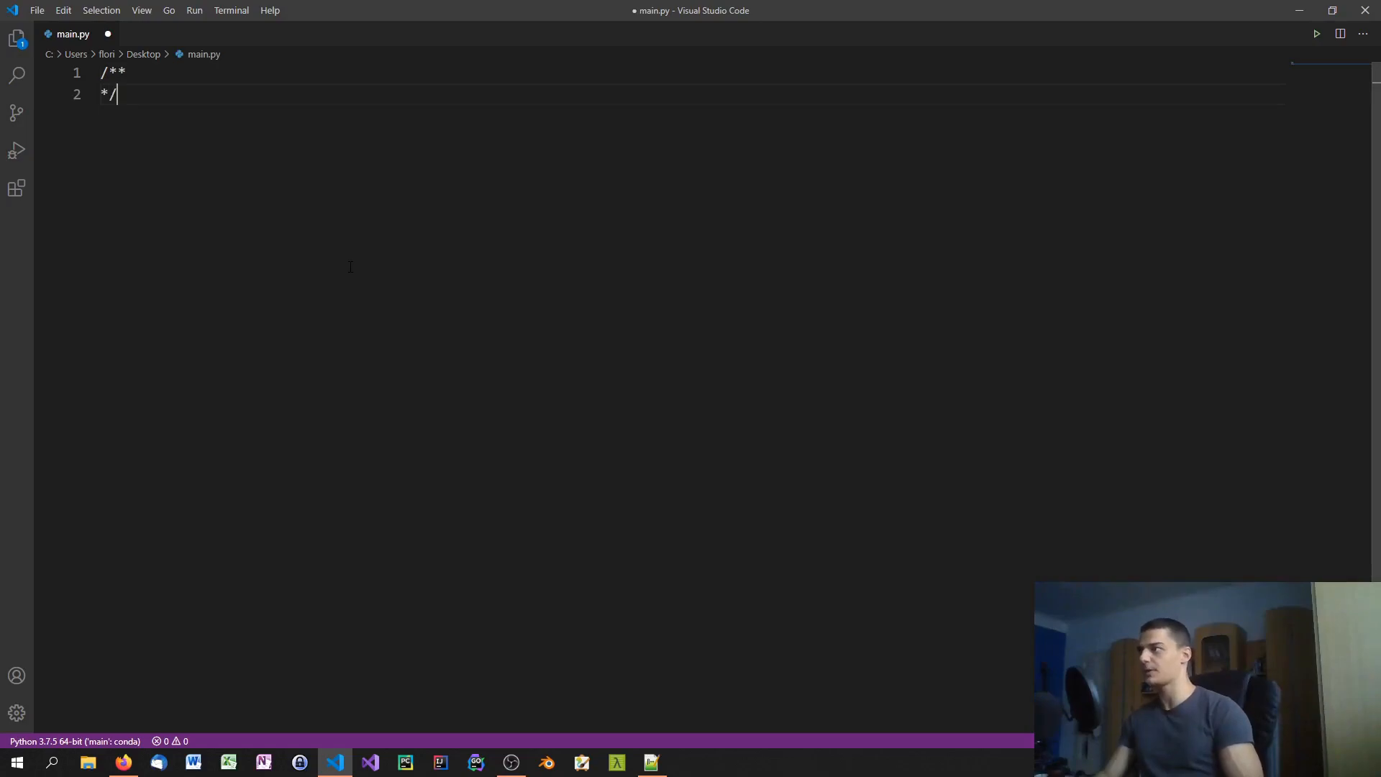
key(Enter)
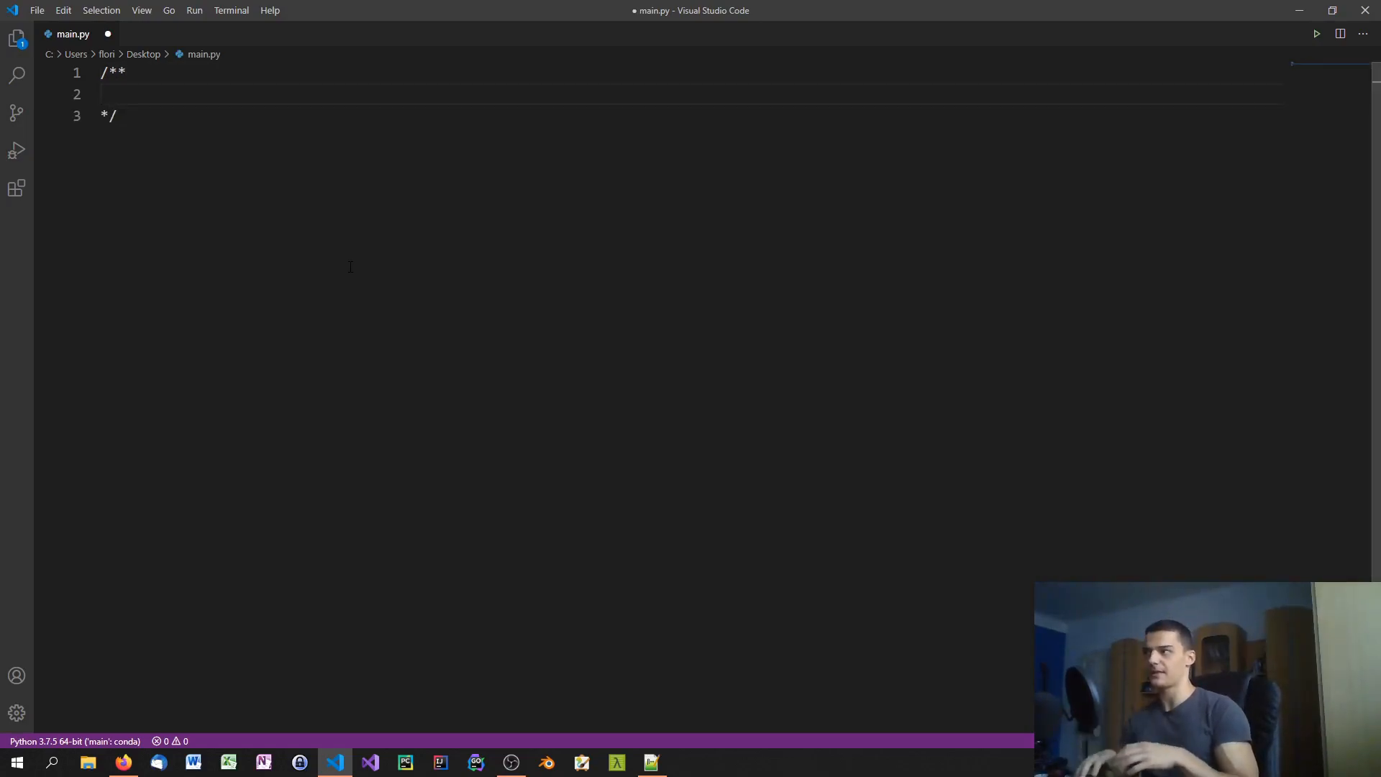
text(@pa)
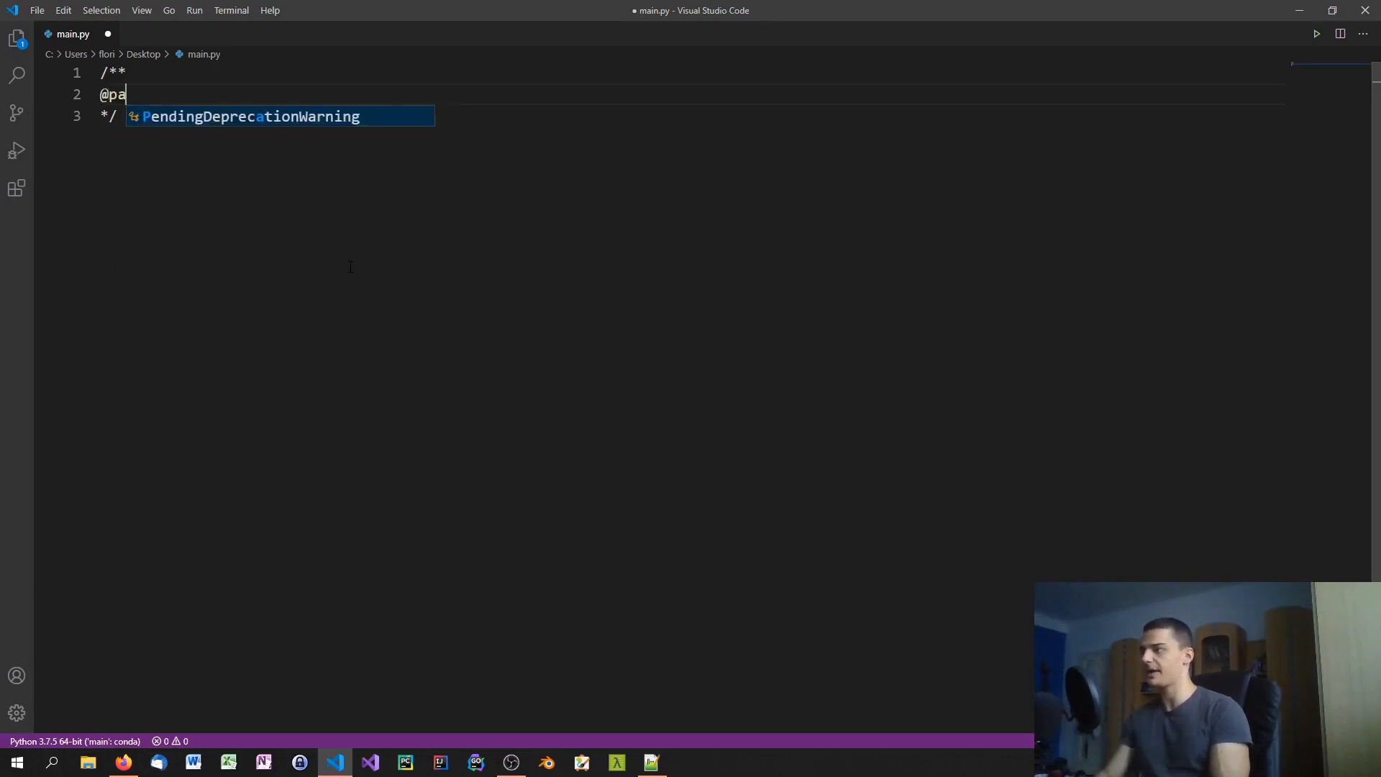
text(ram)
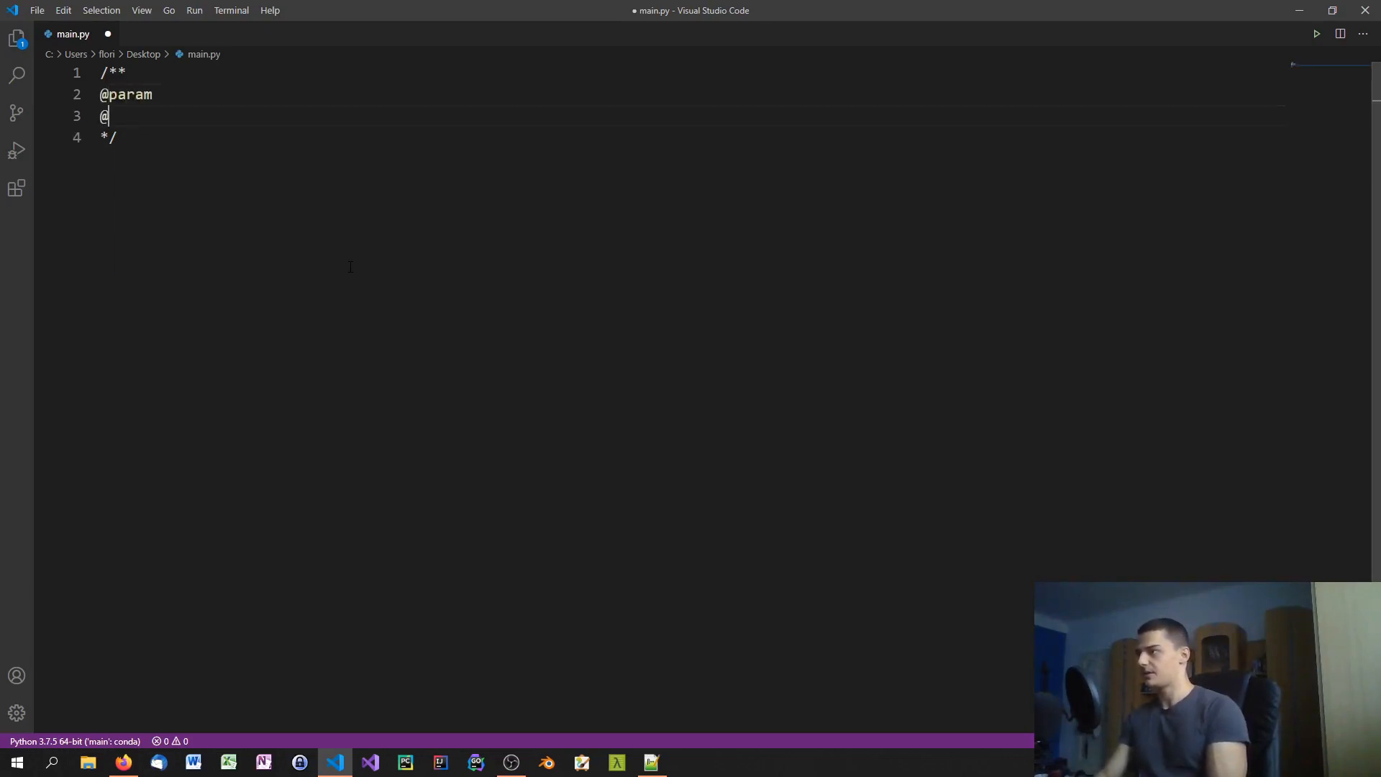
text(return)
text(@throws)
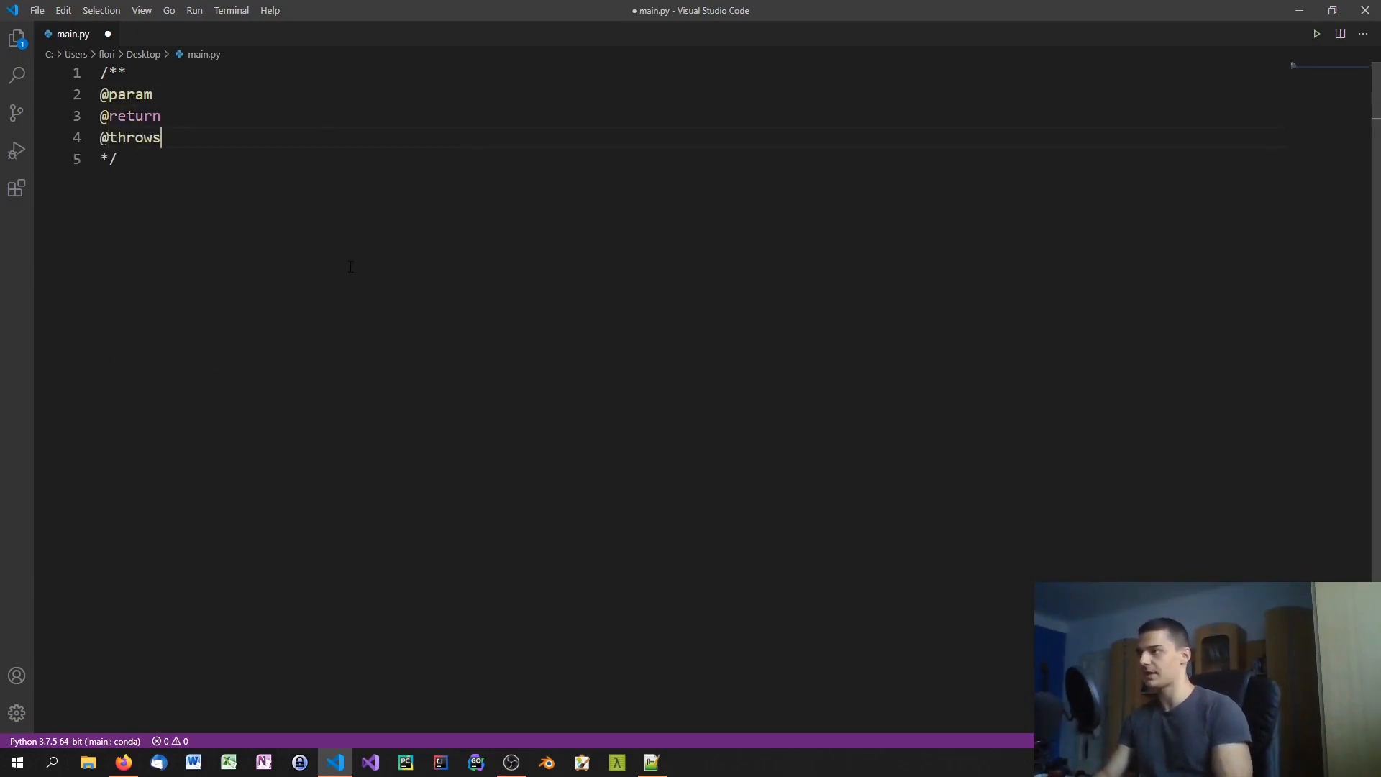
key(ctrl+a)
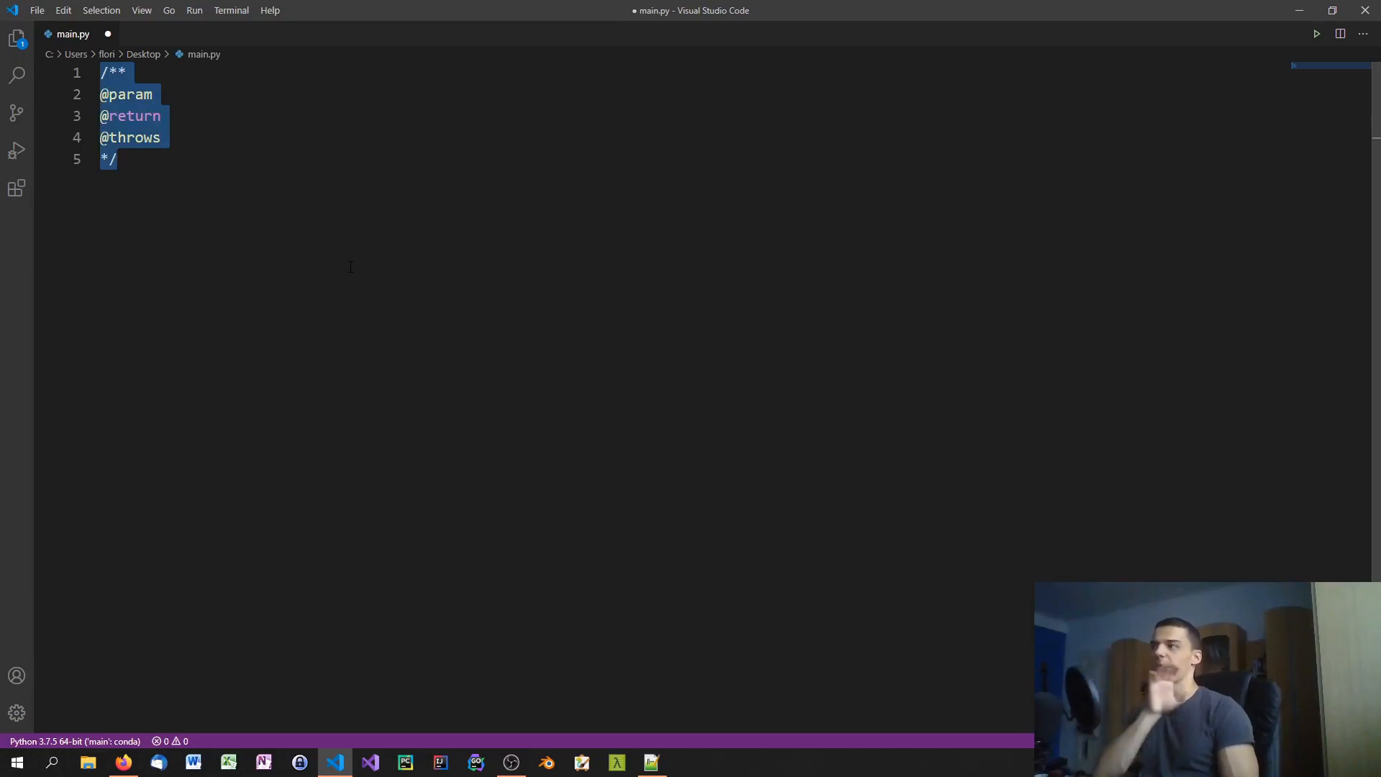
key(Delete)
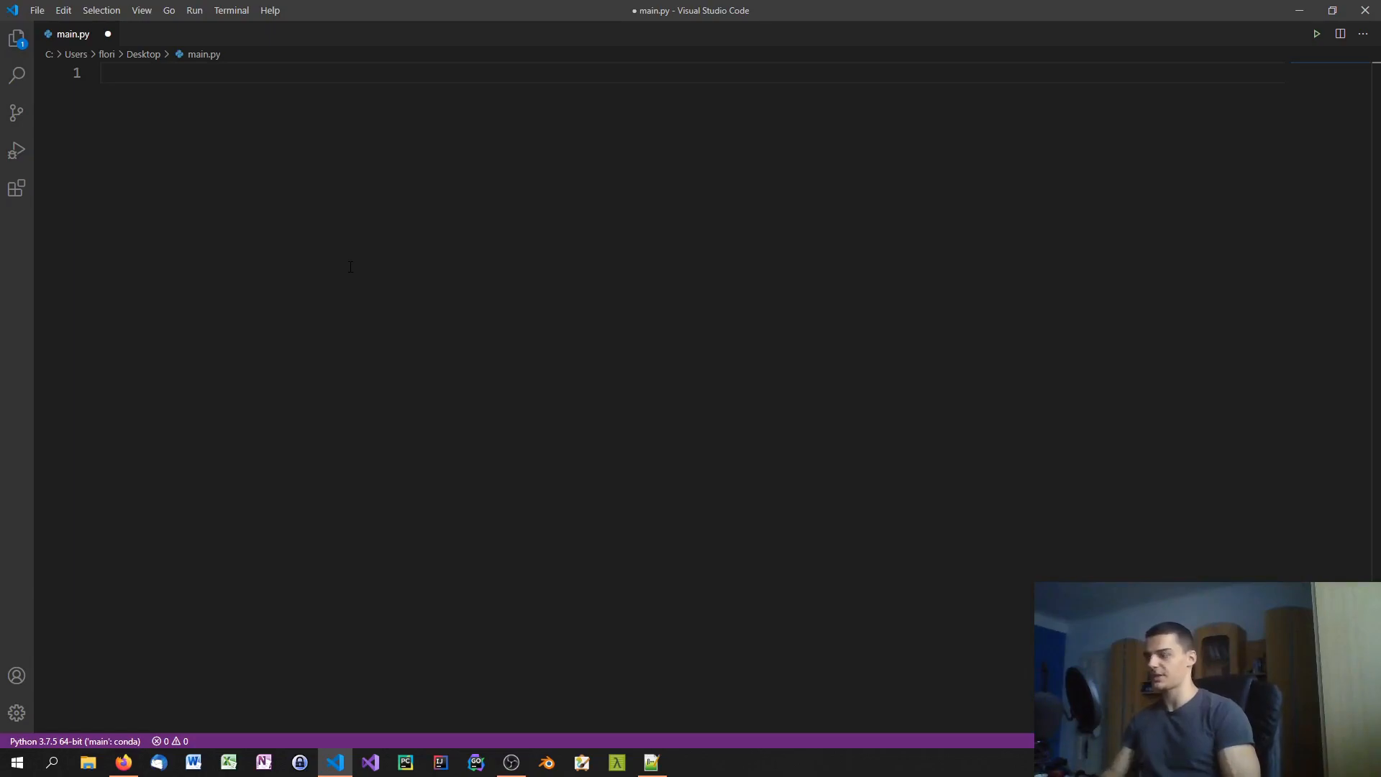
Define myexpo(num1, num2) returning num1 ** num2.
text(def)
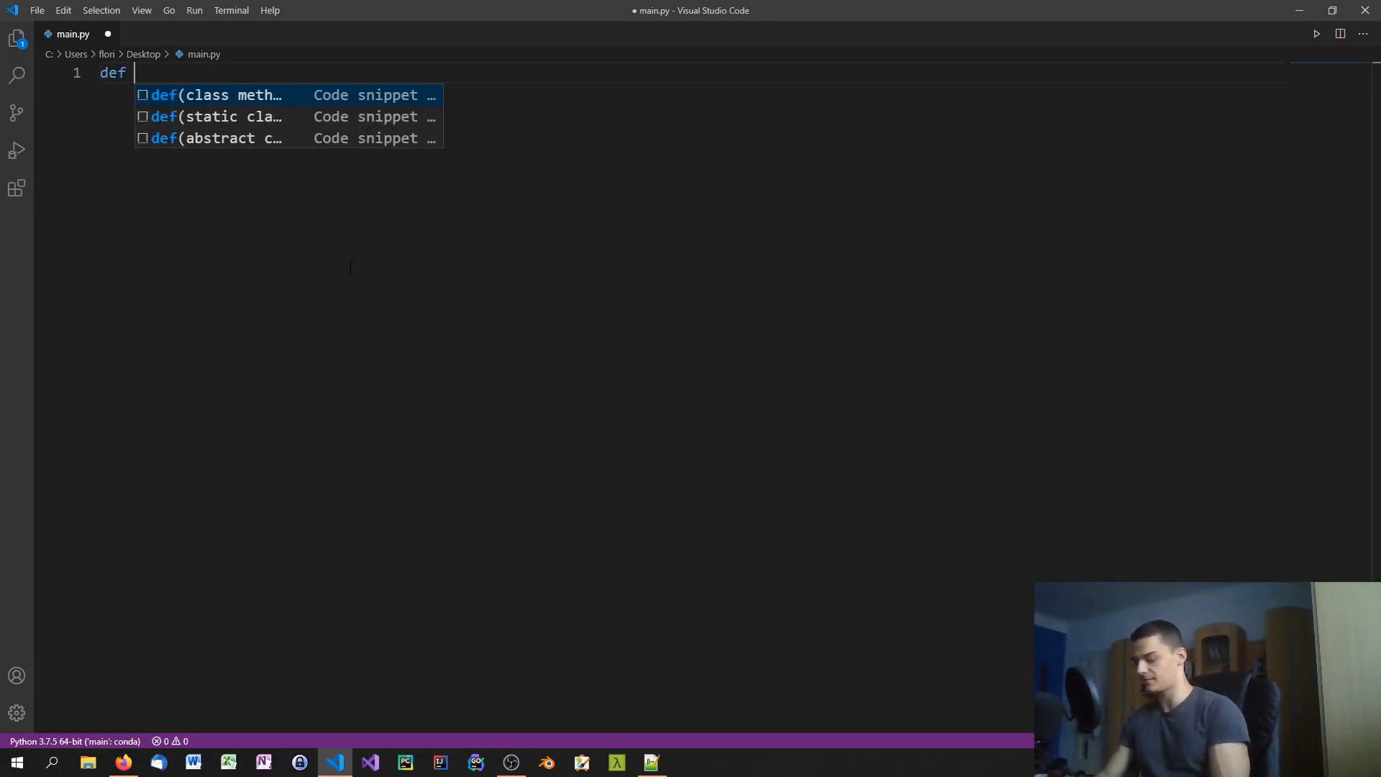
text(my)
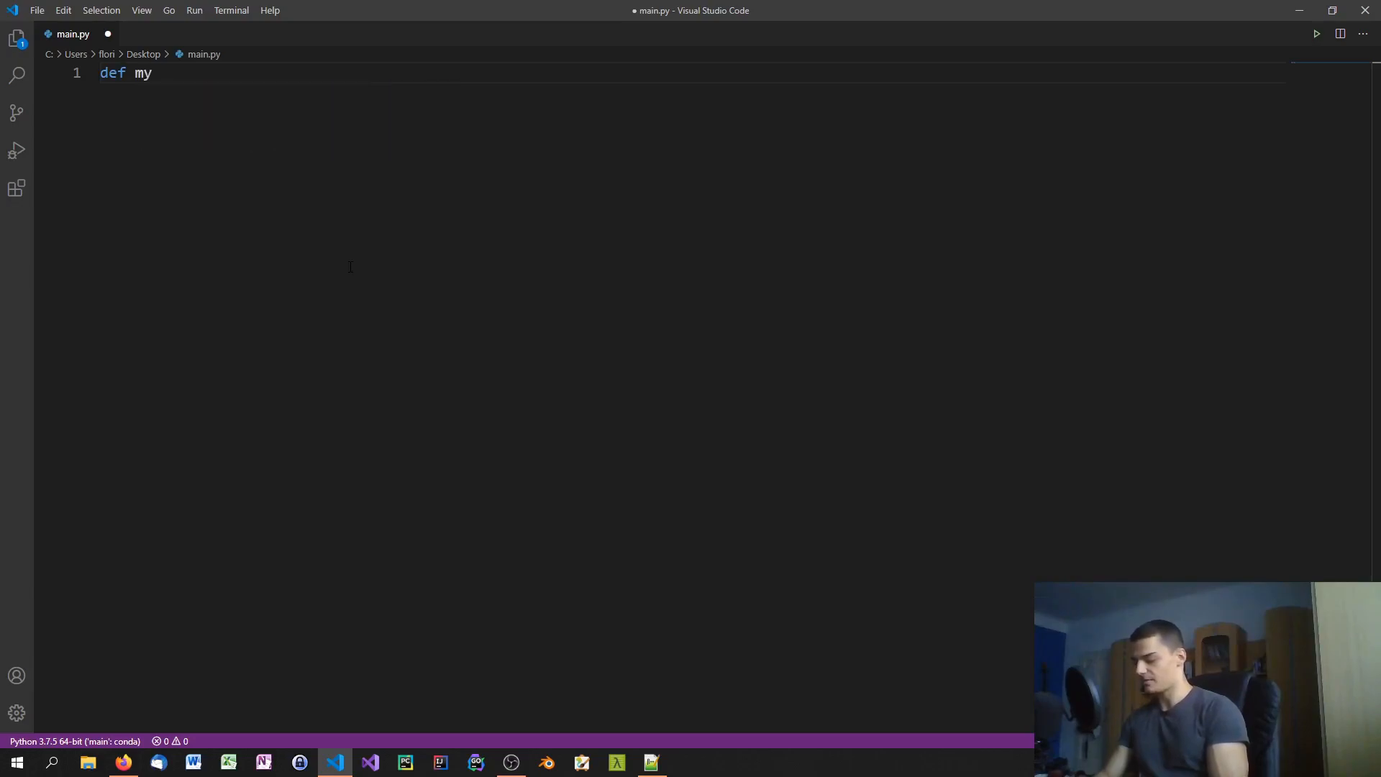
text(exp)
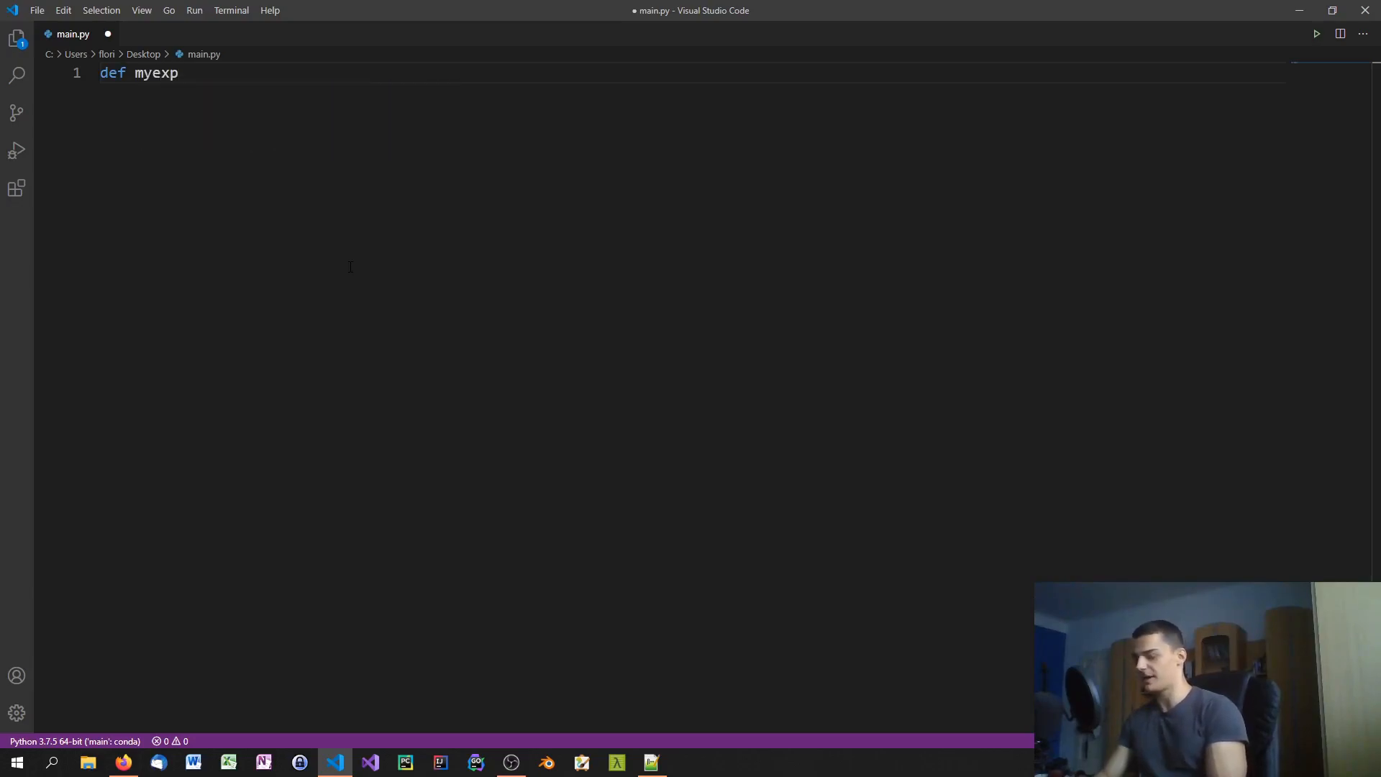
text(o)
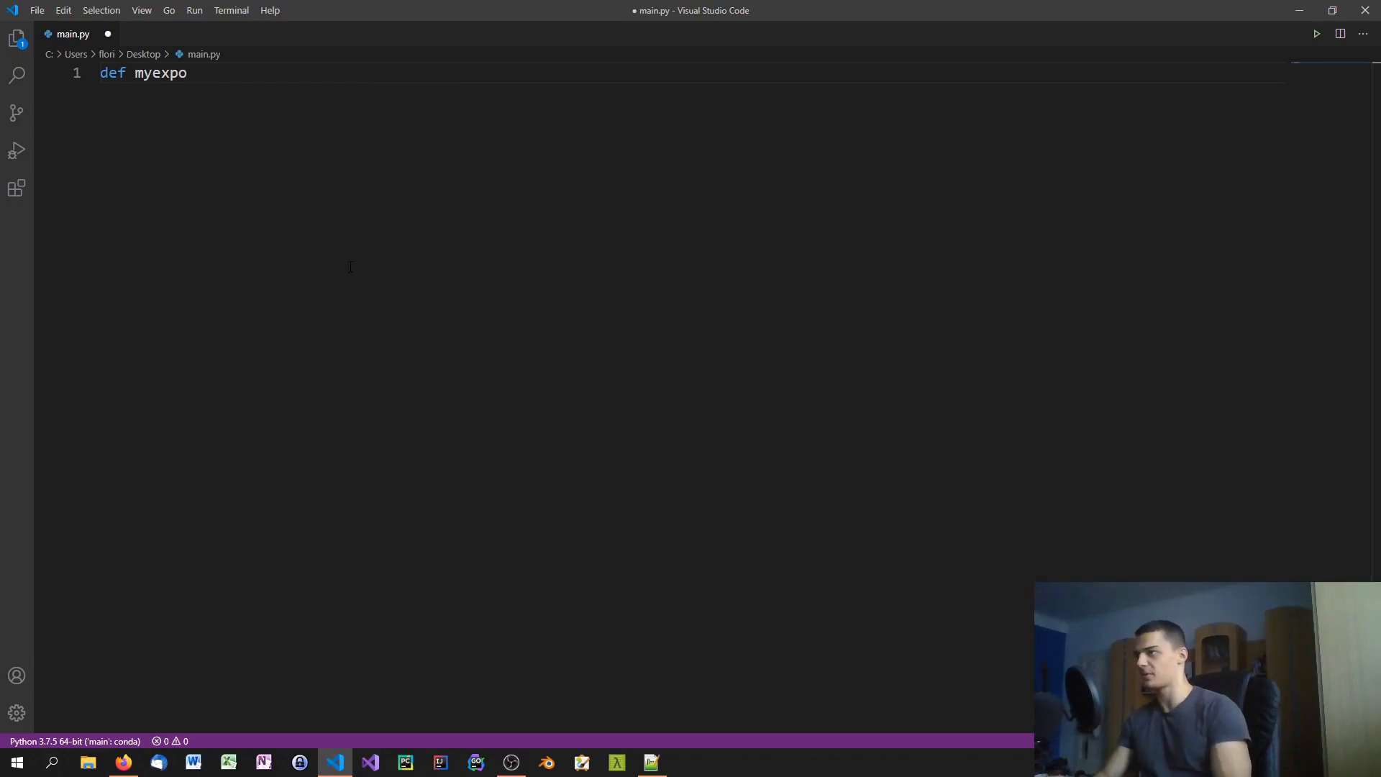
text((num1, num2)
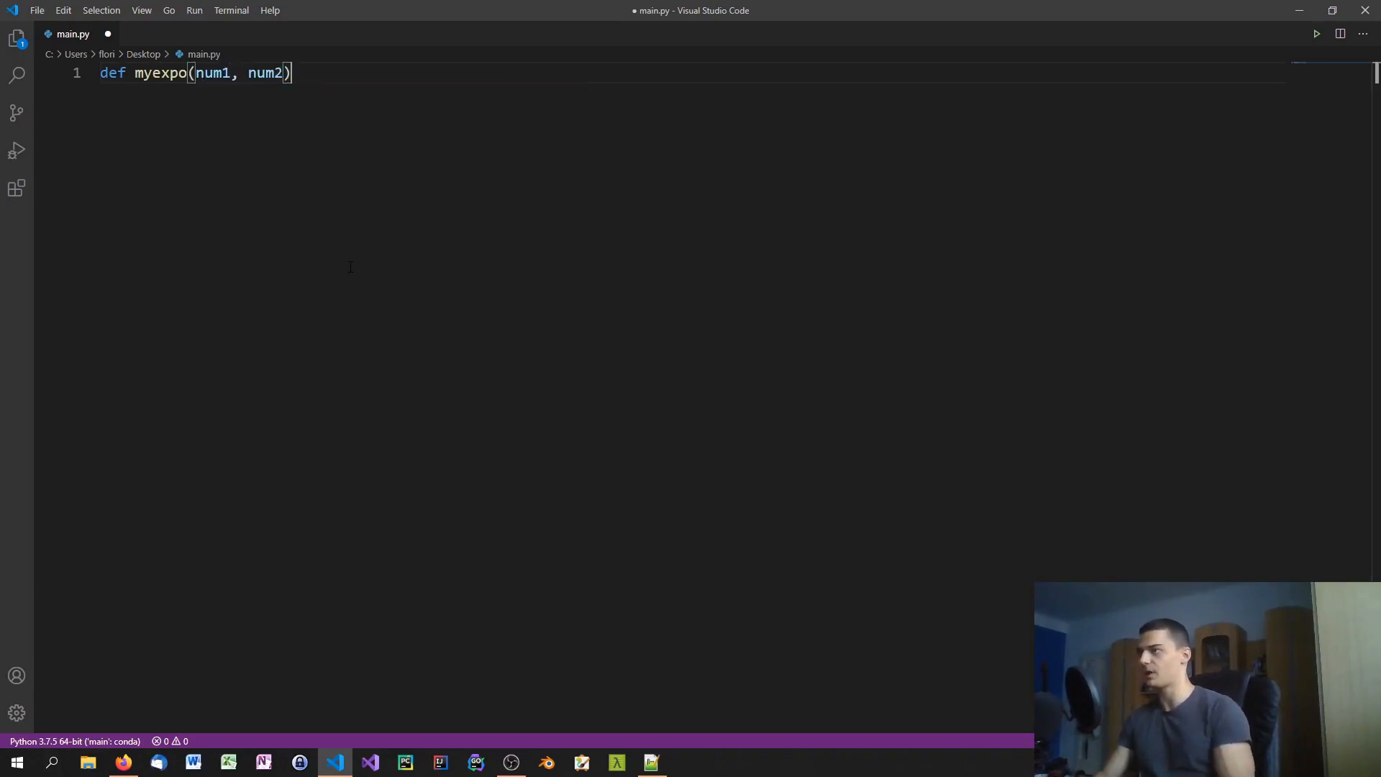
text(:)
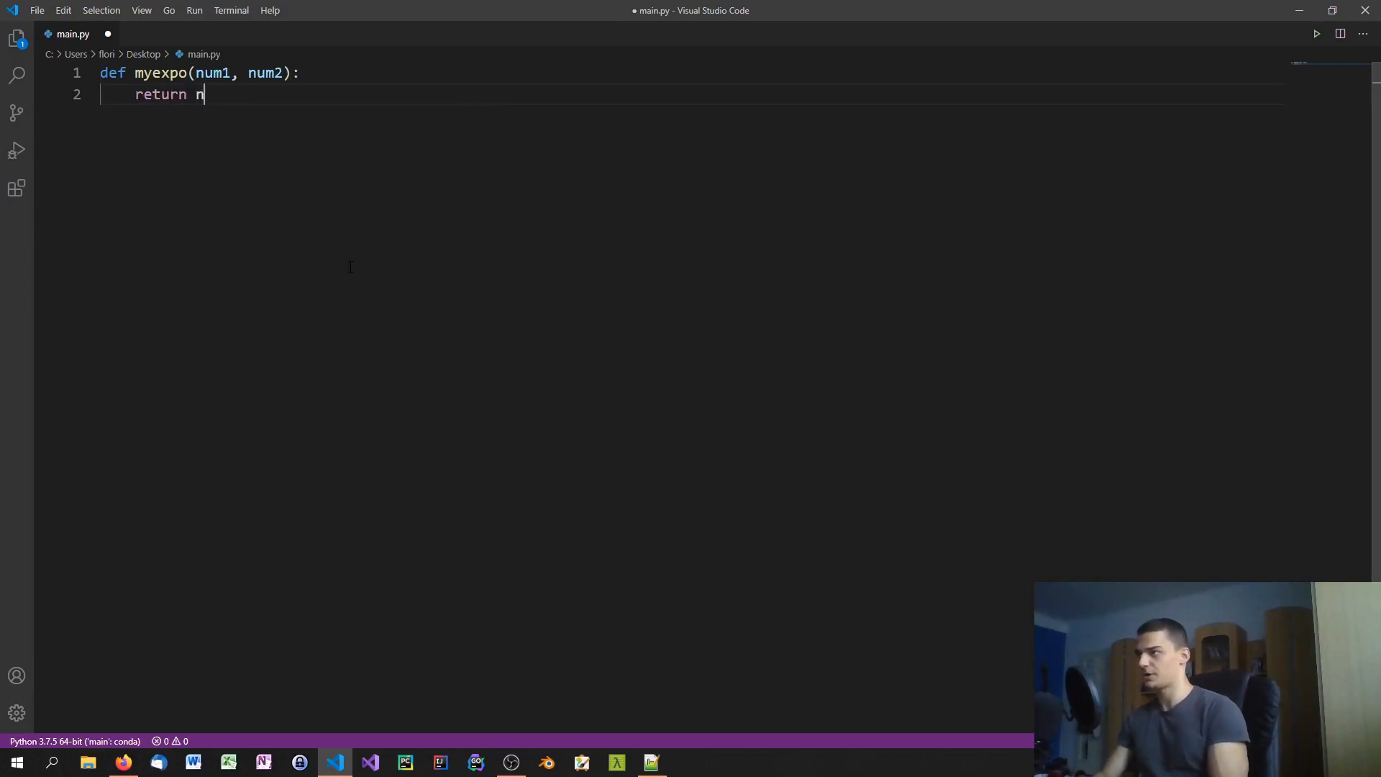
text(um1 ** mn)
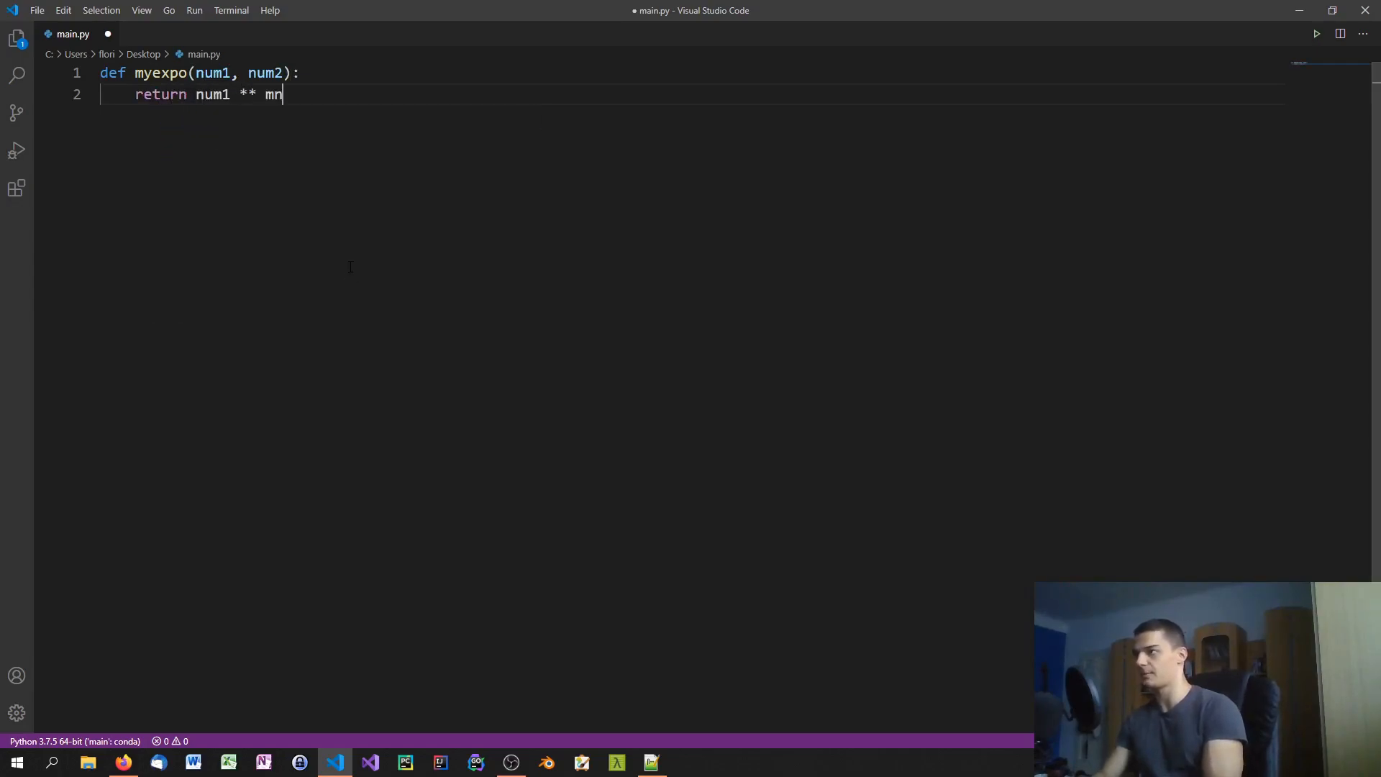
text(um2)
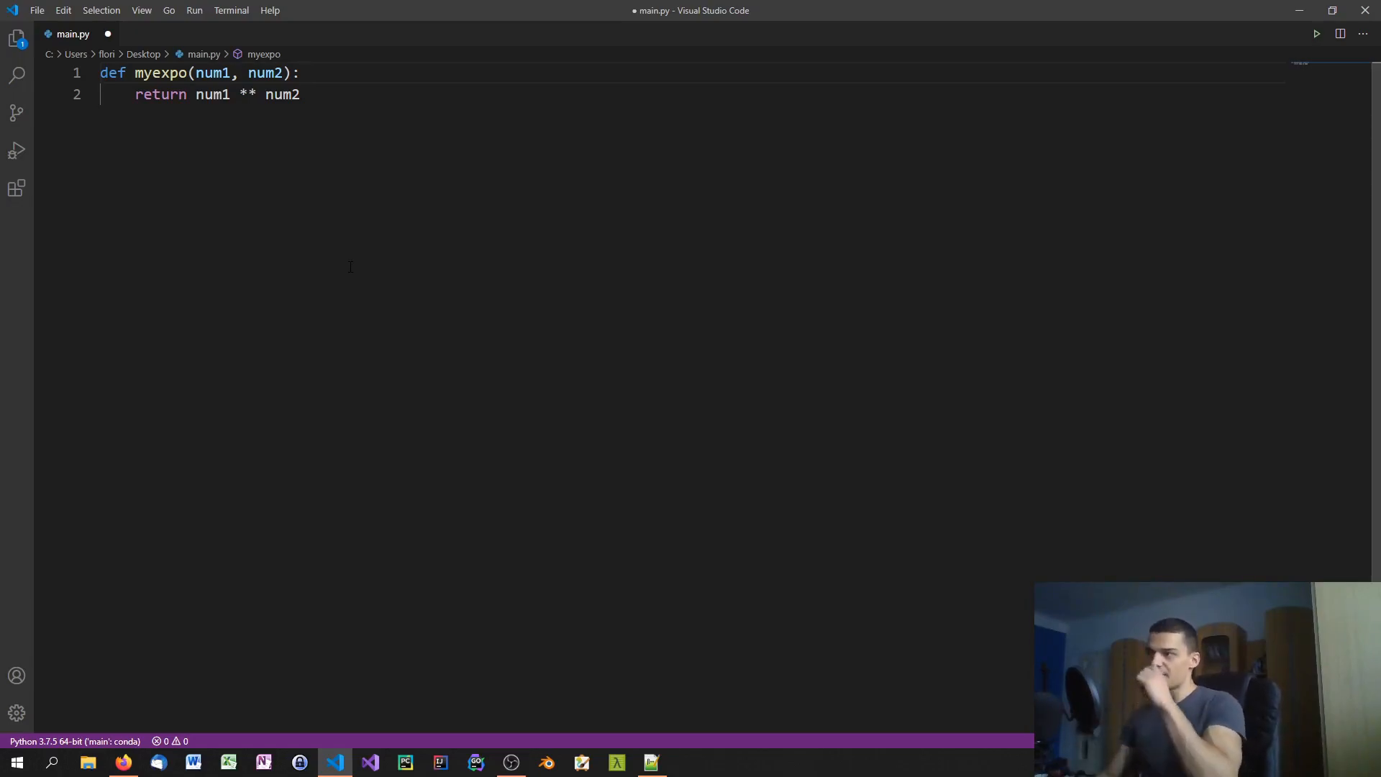
Insert an empty triple-quoted docstring above the return line, removing placeholder gibberish.
key(enter)
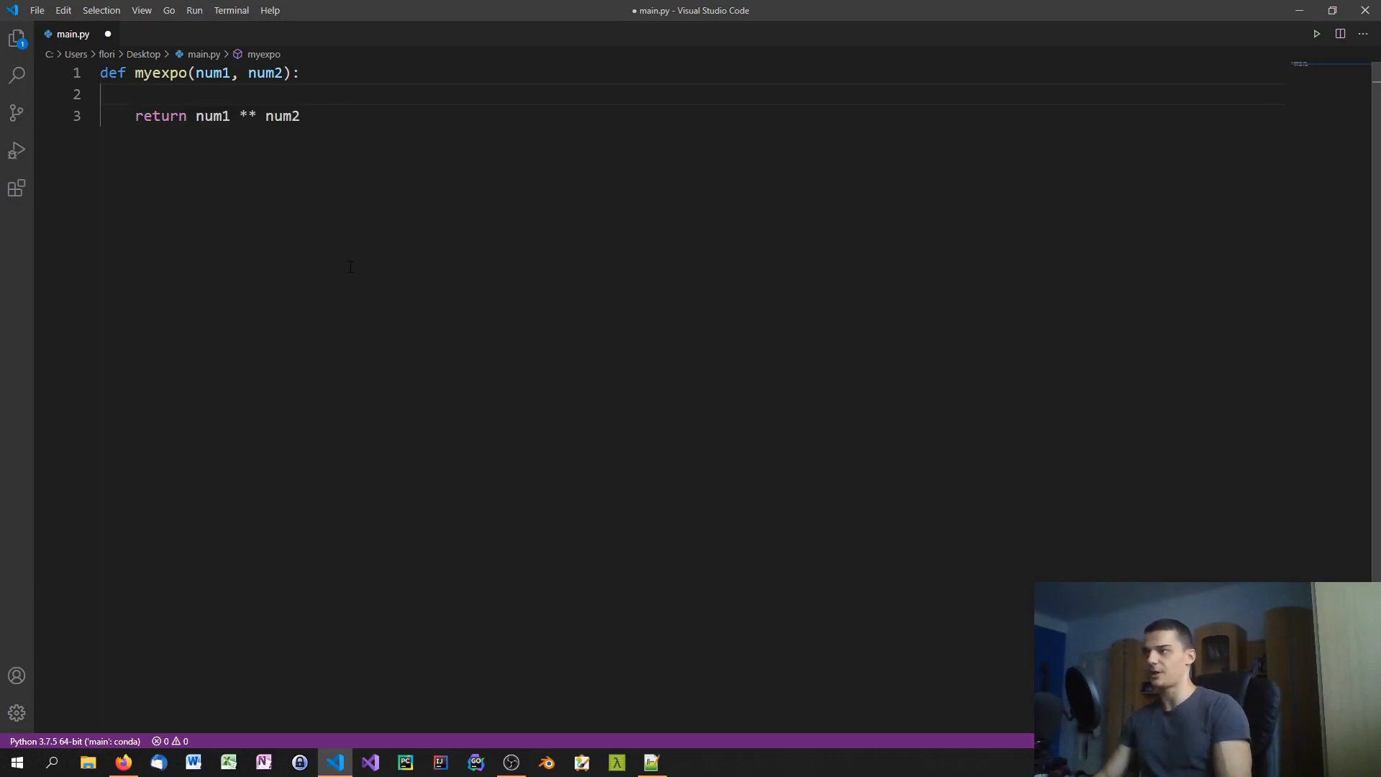
text(''')
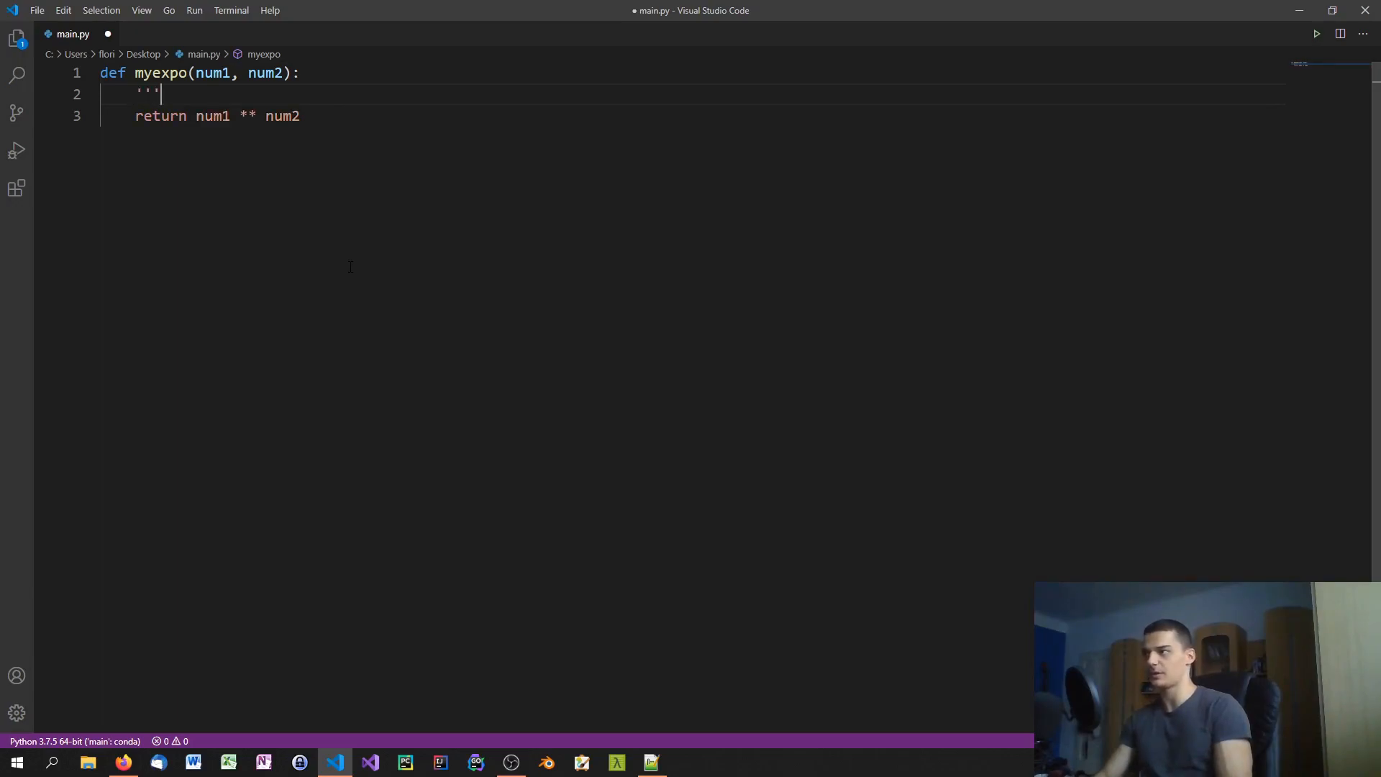
key(enter)
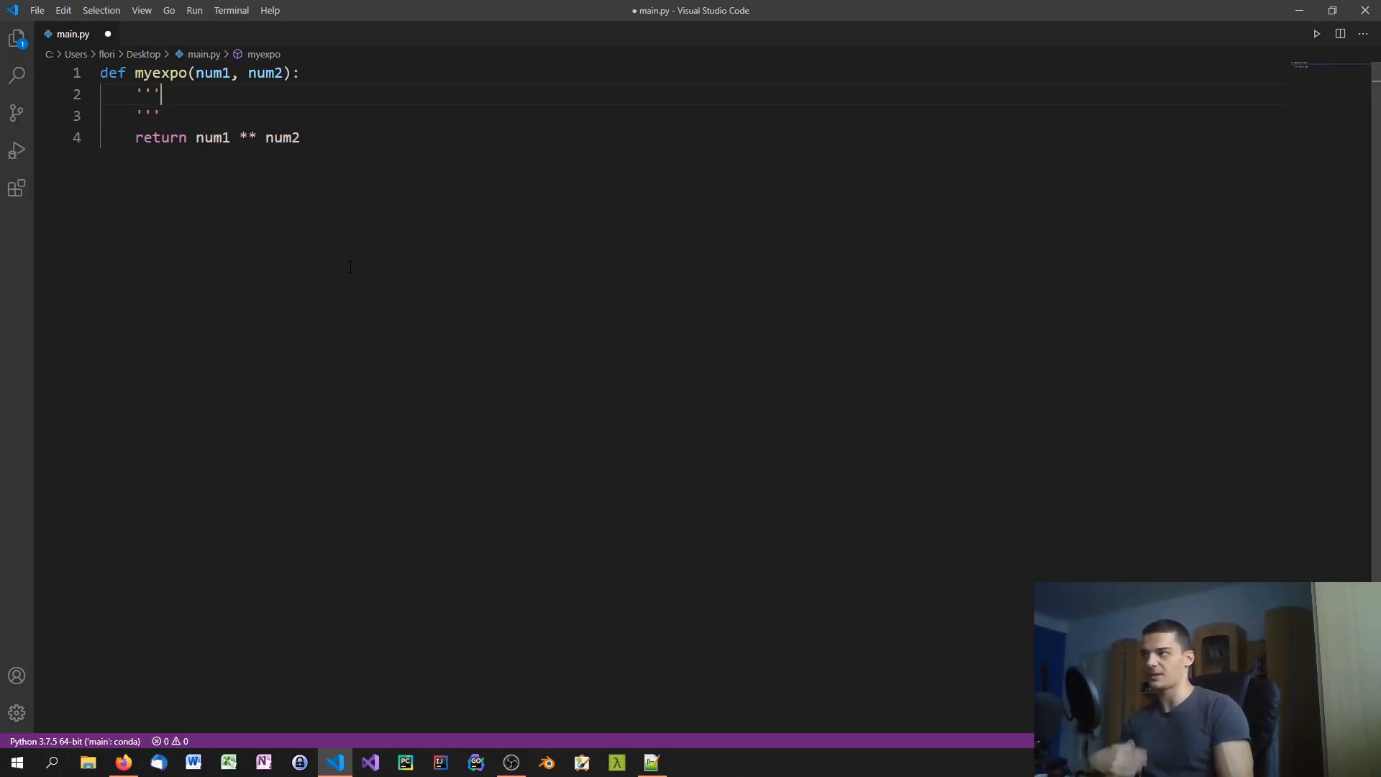
text(gjöklsfgjölskdfjghfds)
text(fsgklsdf)
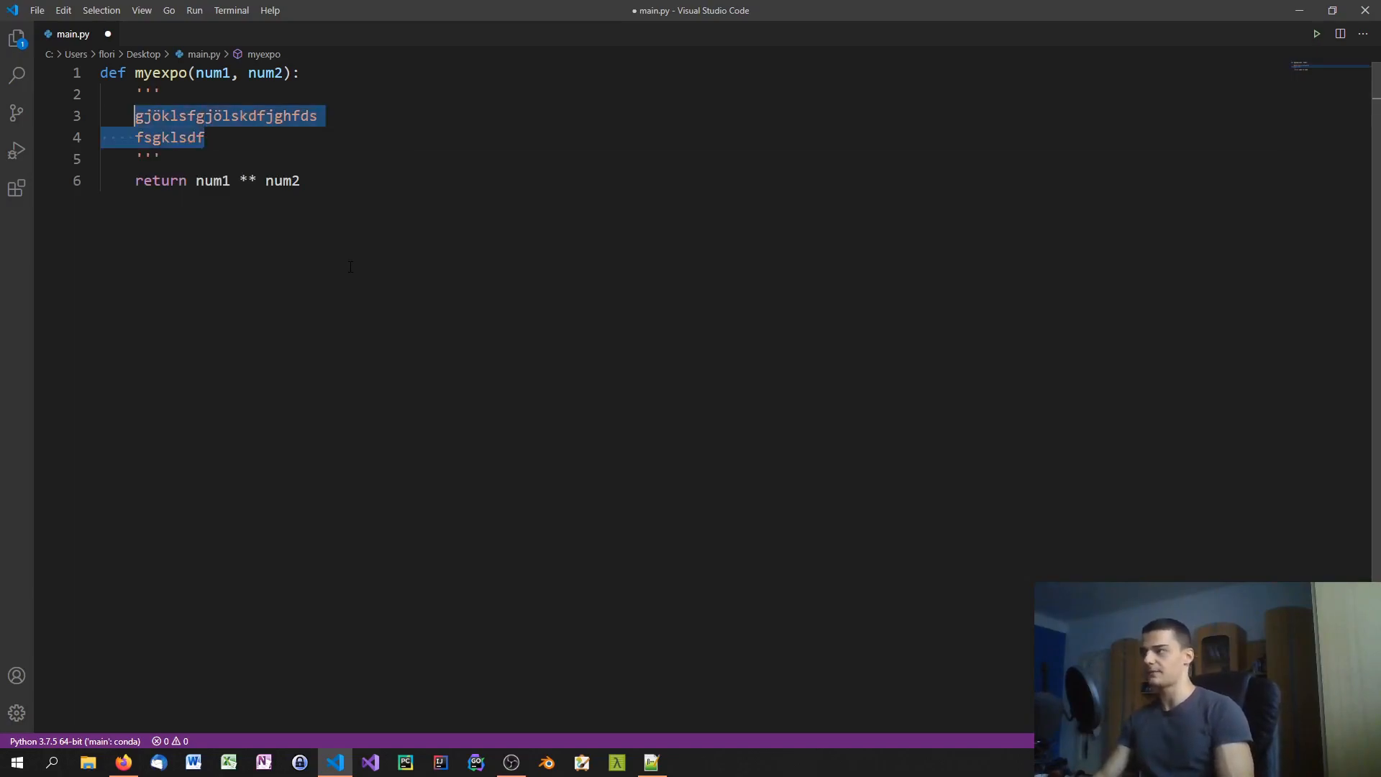
key(Delete)
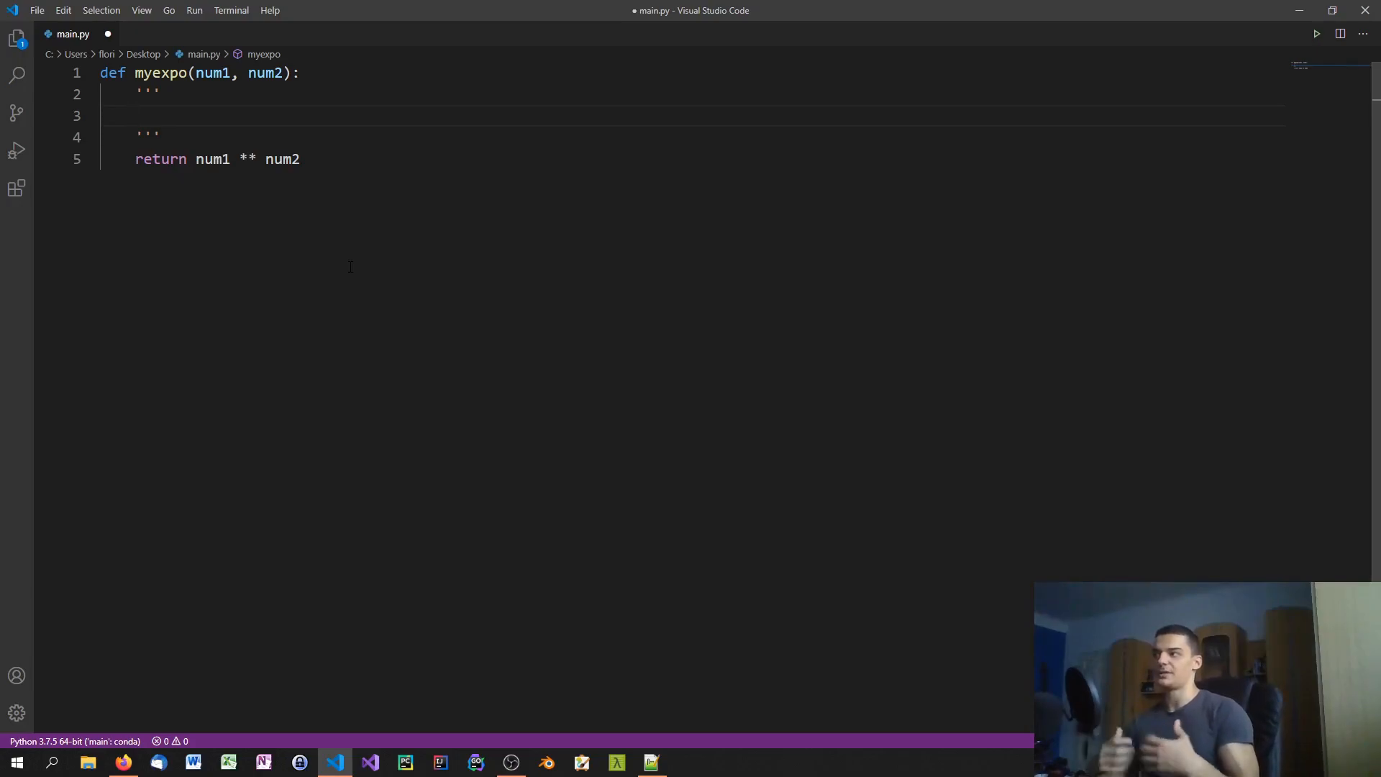
Write 'This function takes one number to the power of another number and returns the result!' in the docstring.
text(T)
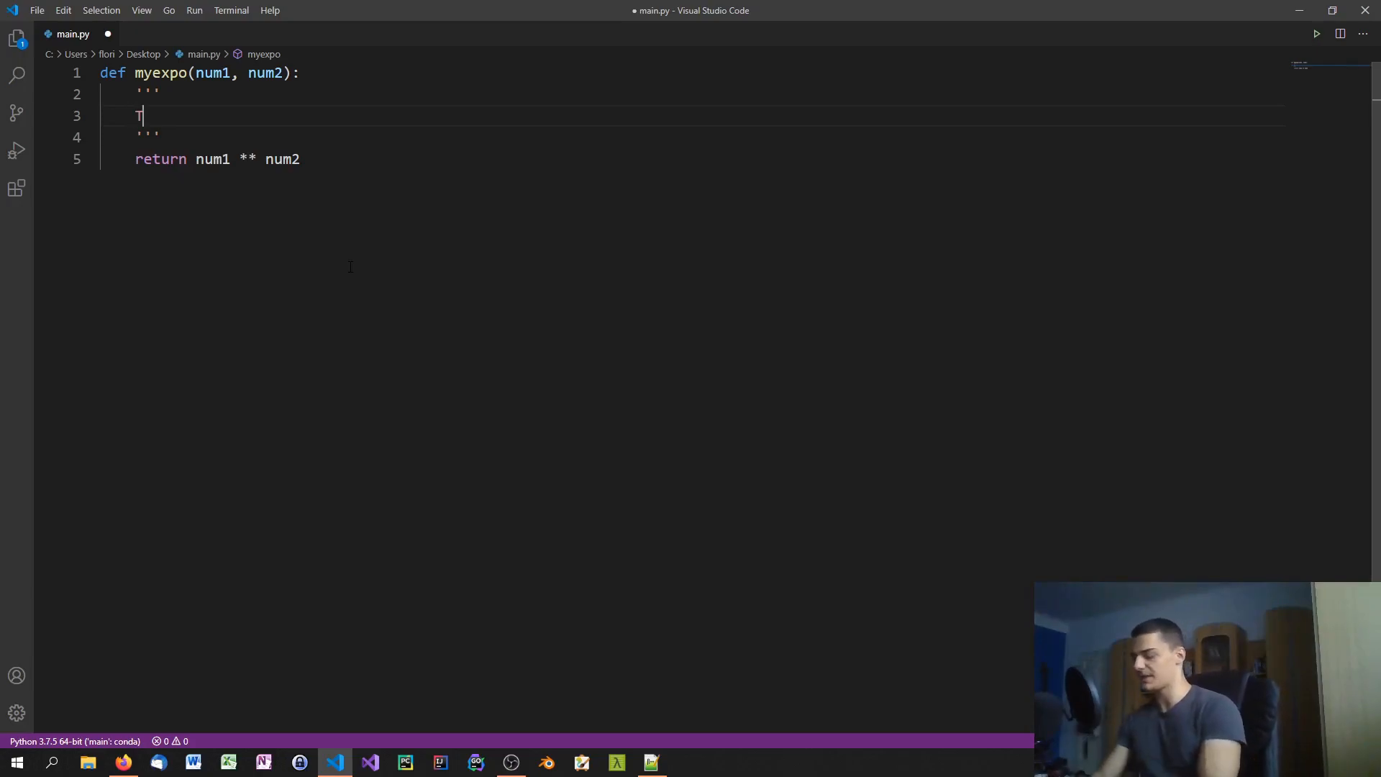
text(This function t)
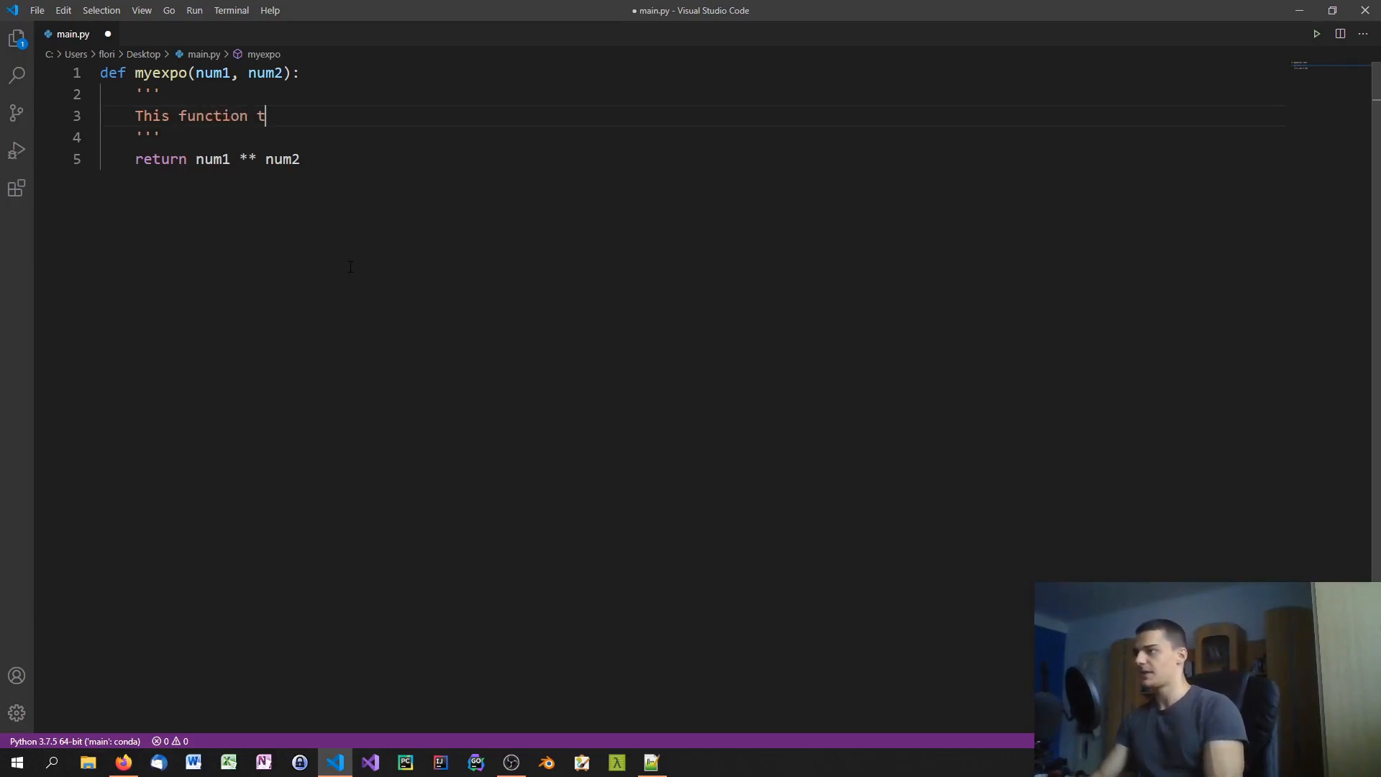
text(akes one number)
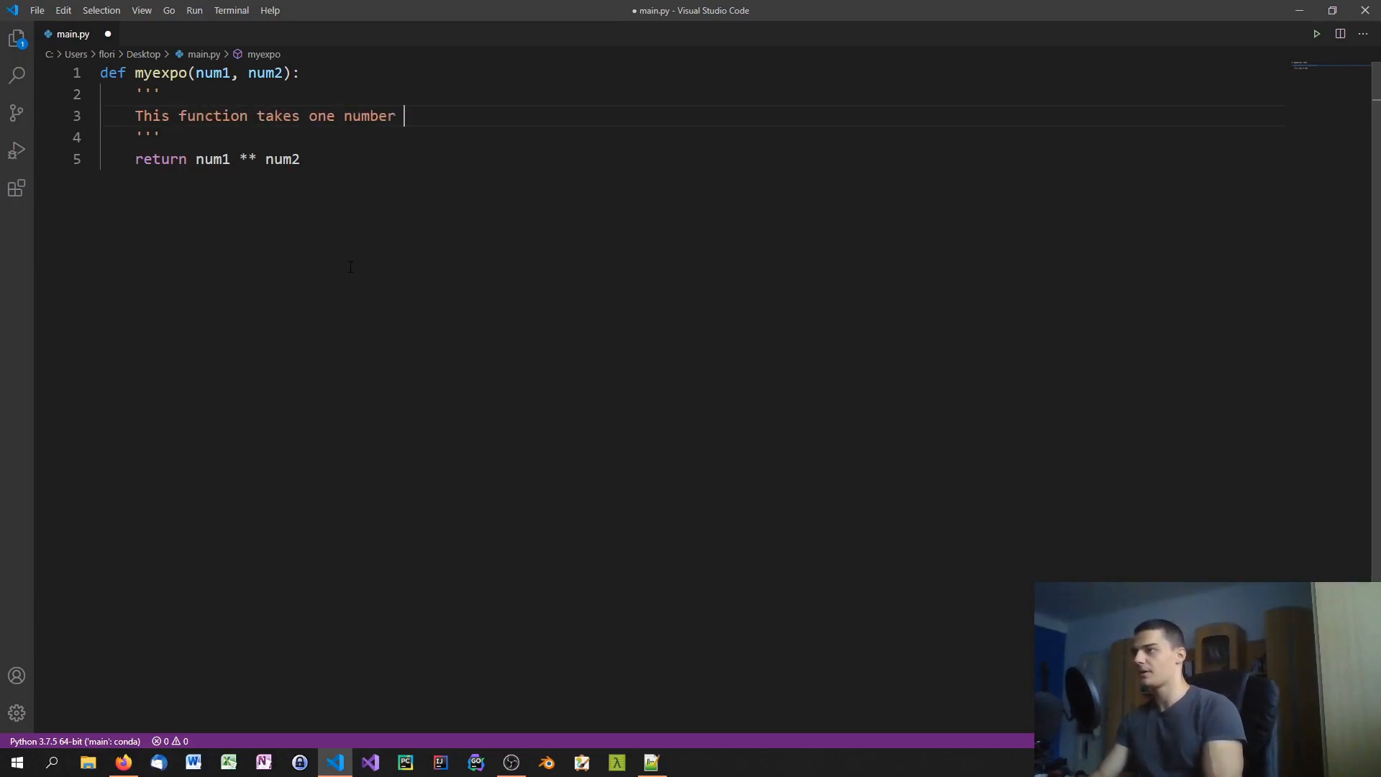
text(to the power of a)
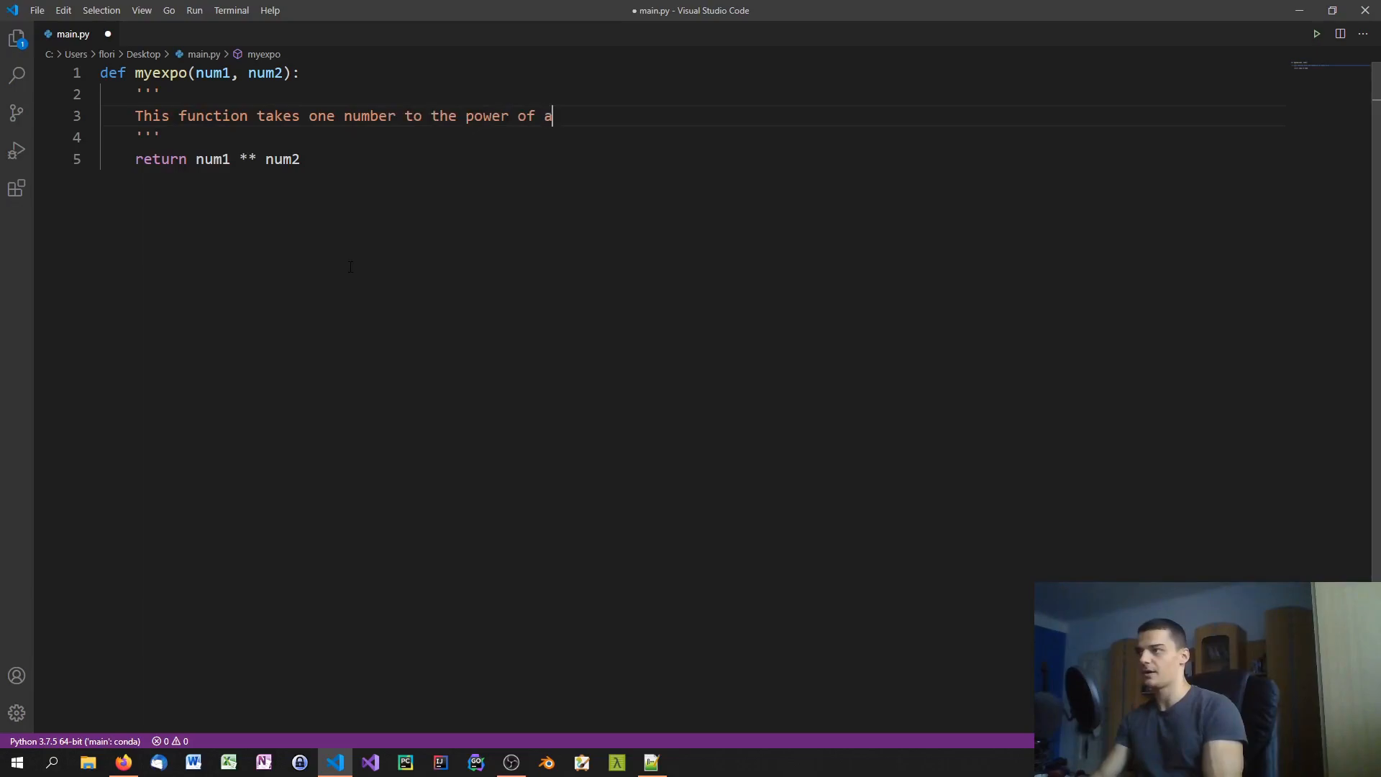
text(nother number and returns the)
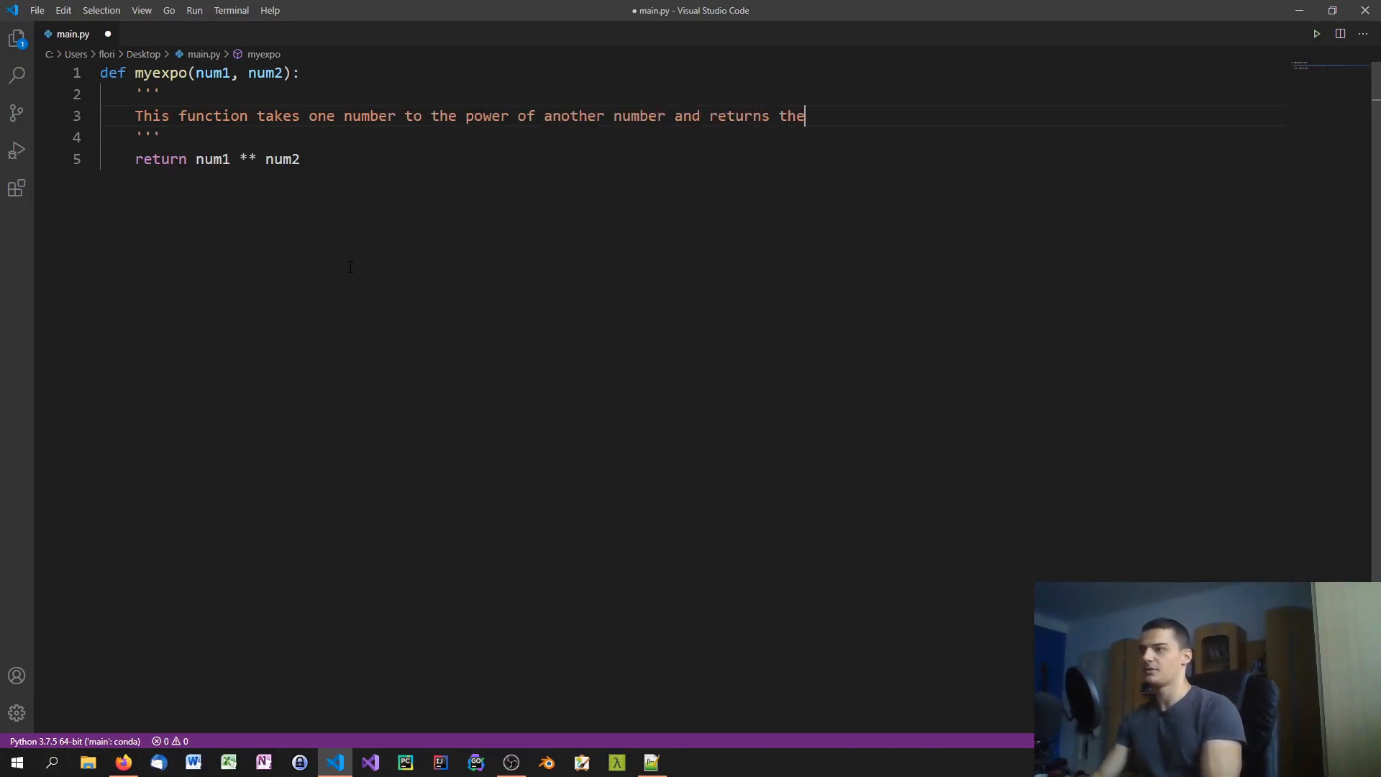
text(result!)
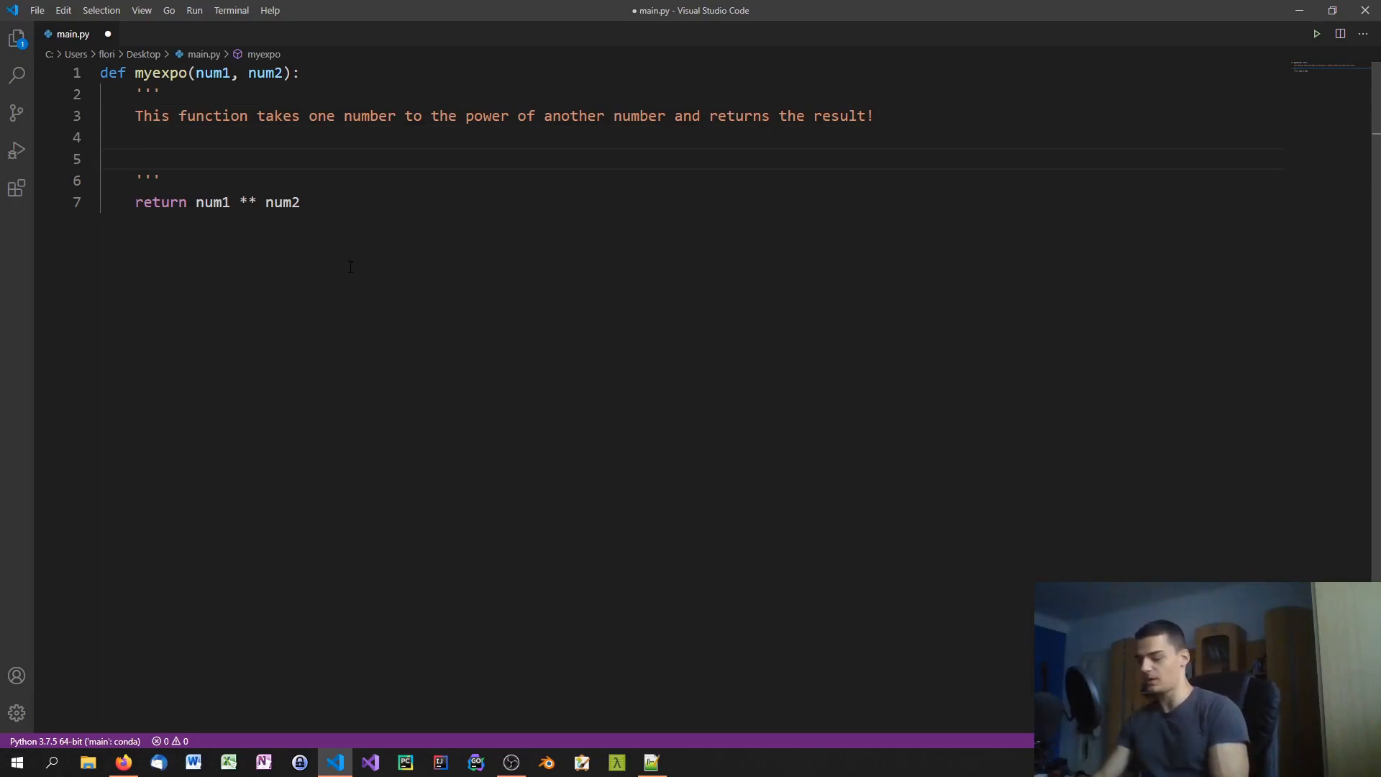
Document :param num1: as the base and :param num2: as the exponent.
text(:)
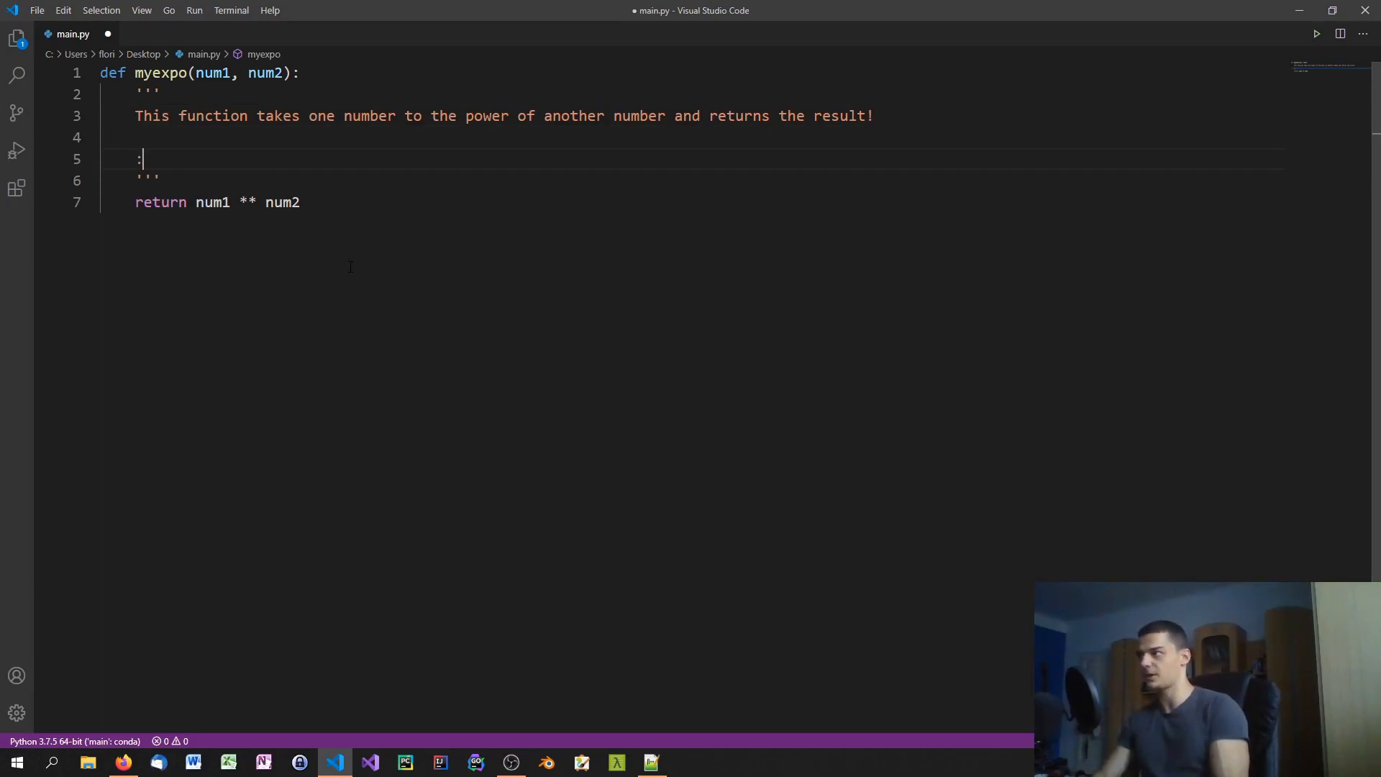
text(param)
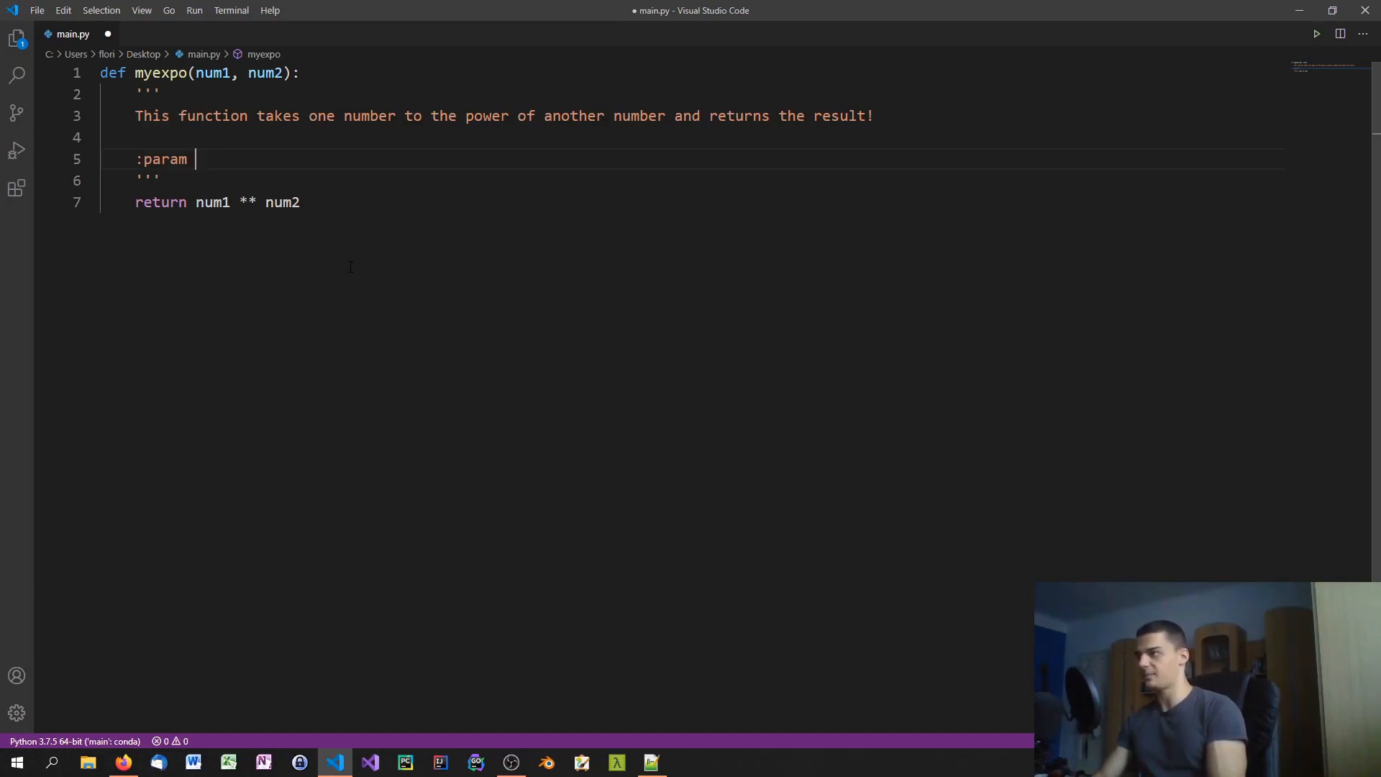
text(num1: This is the base)
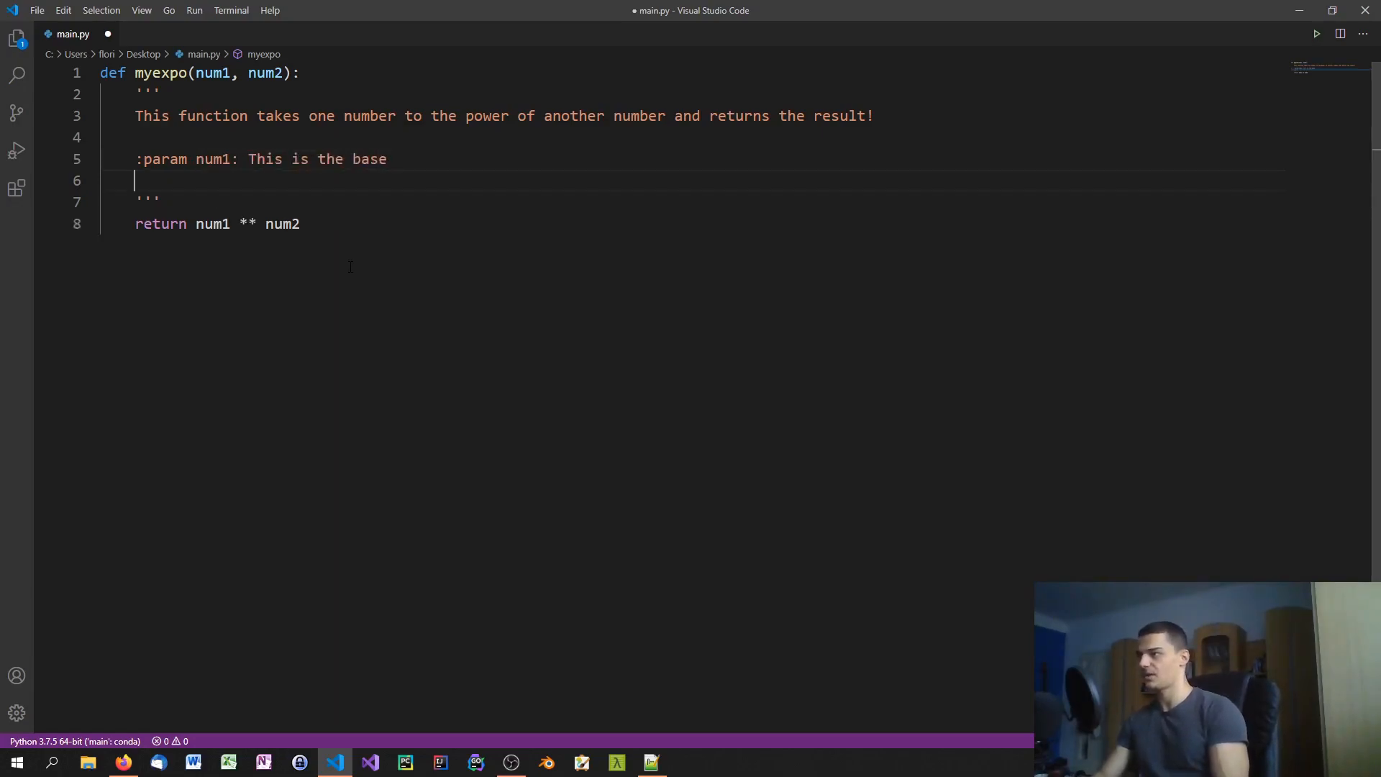
text(:param)
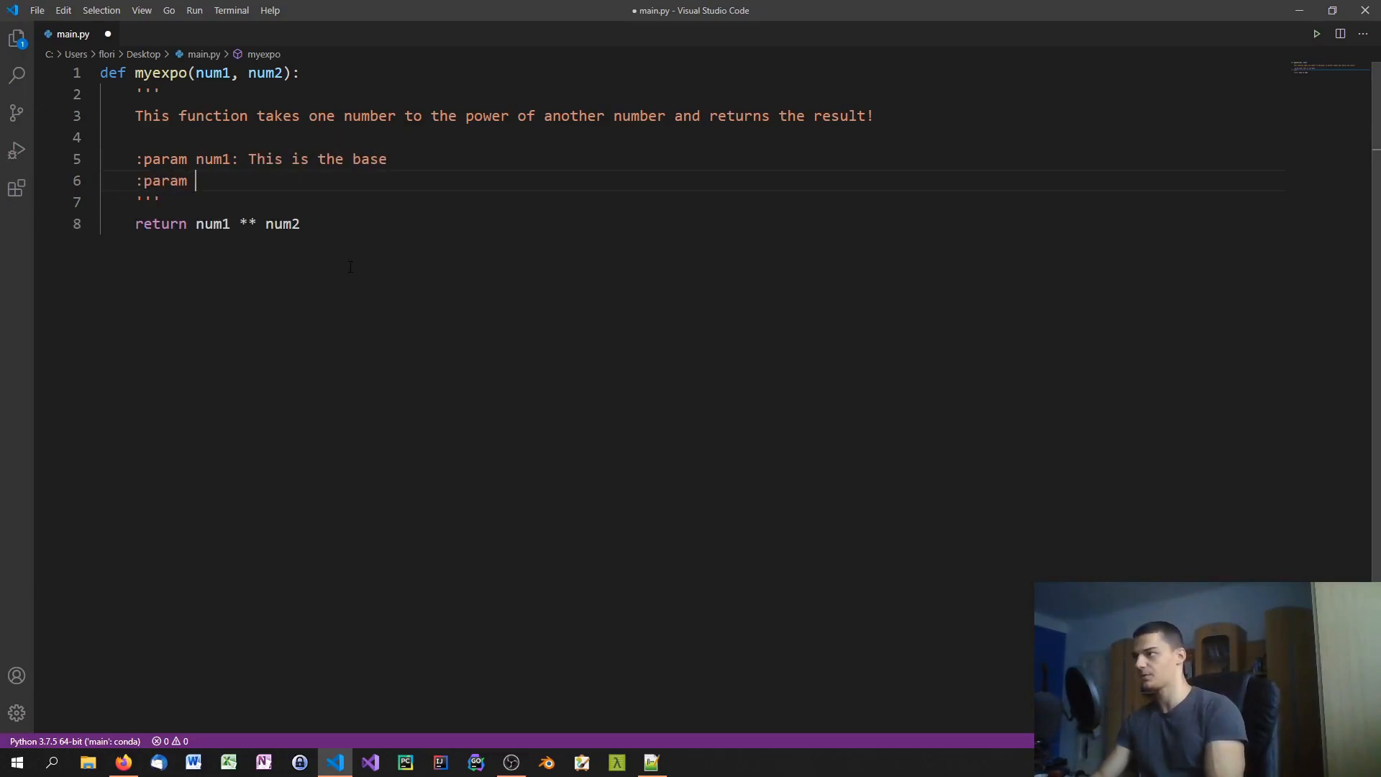
text(num2:)
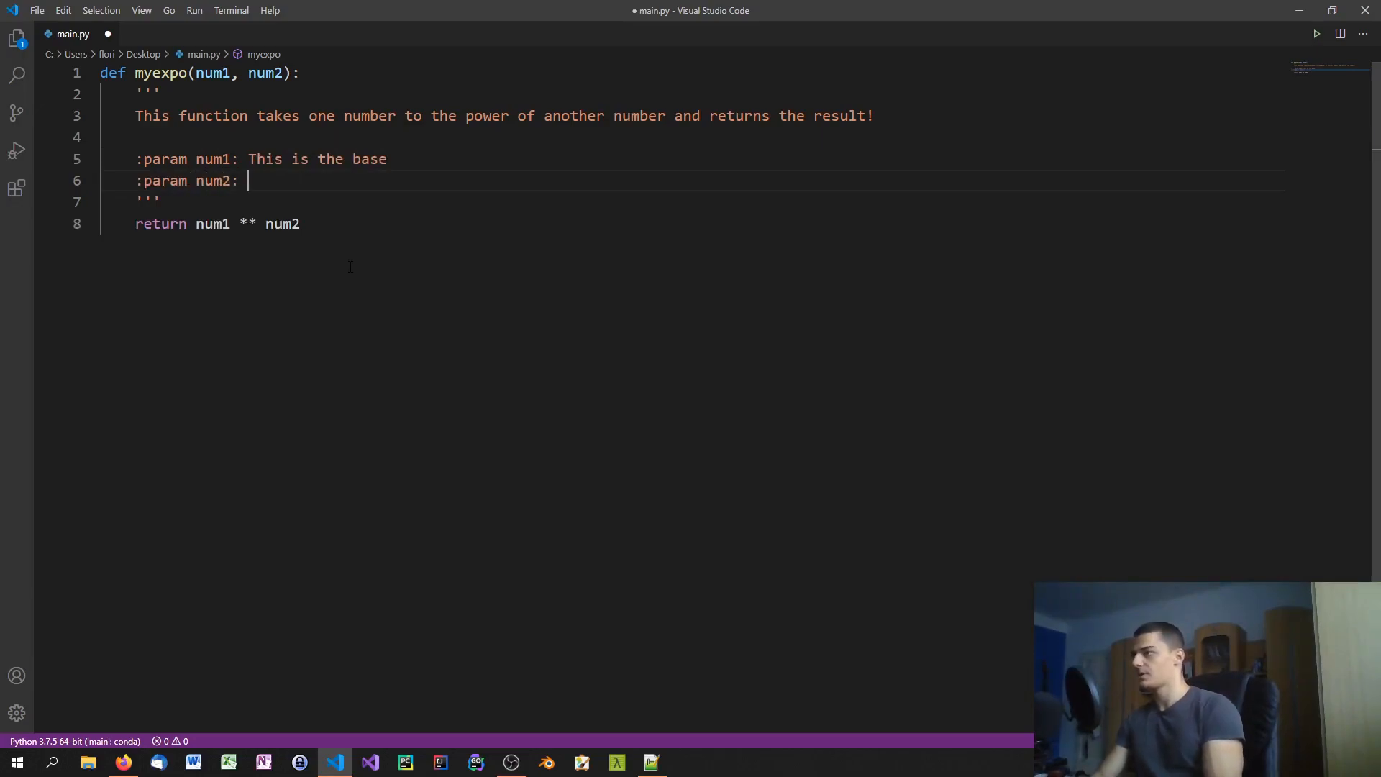
text(This is the exo)
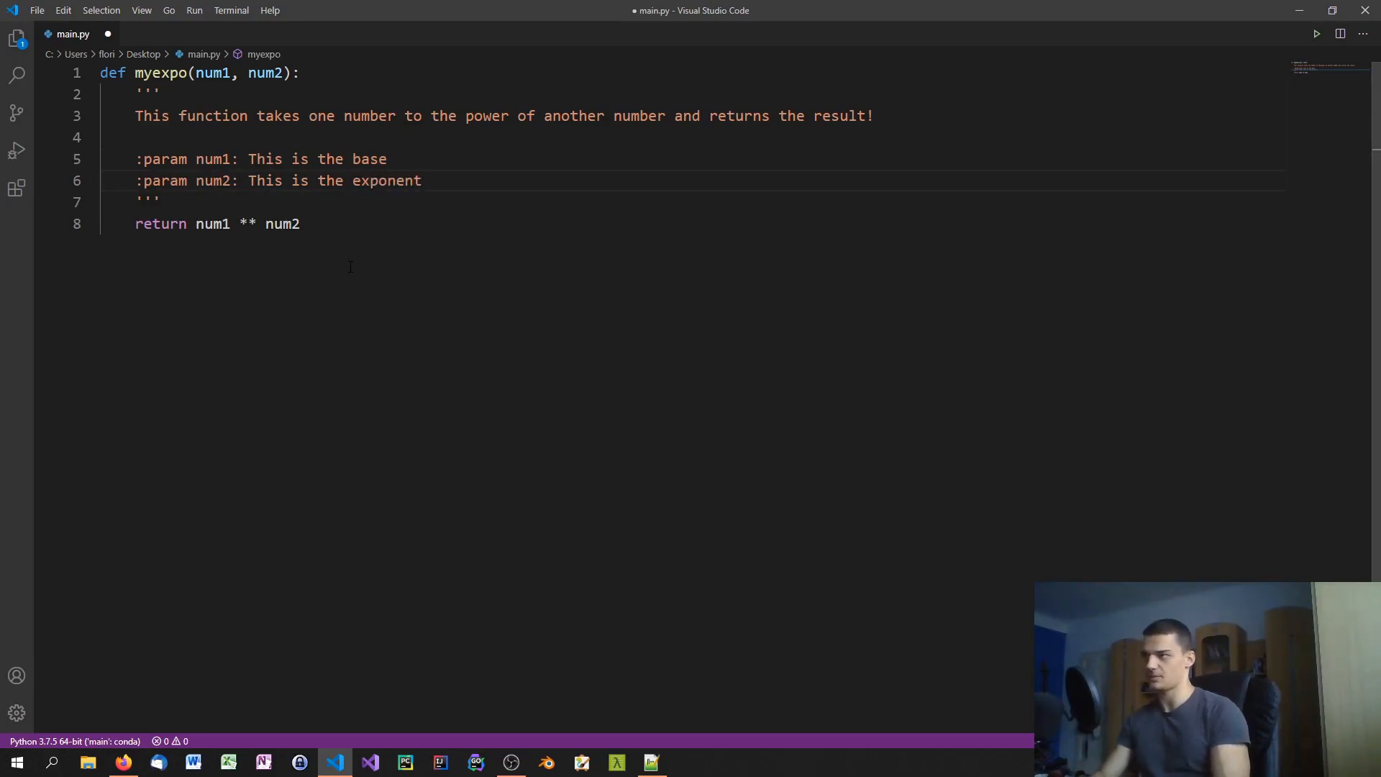
Document :return: as the result of the calculation and save.
text(:)
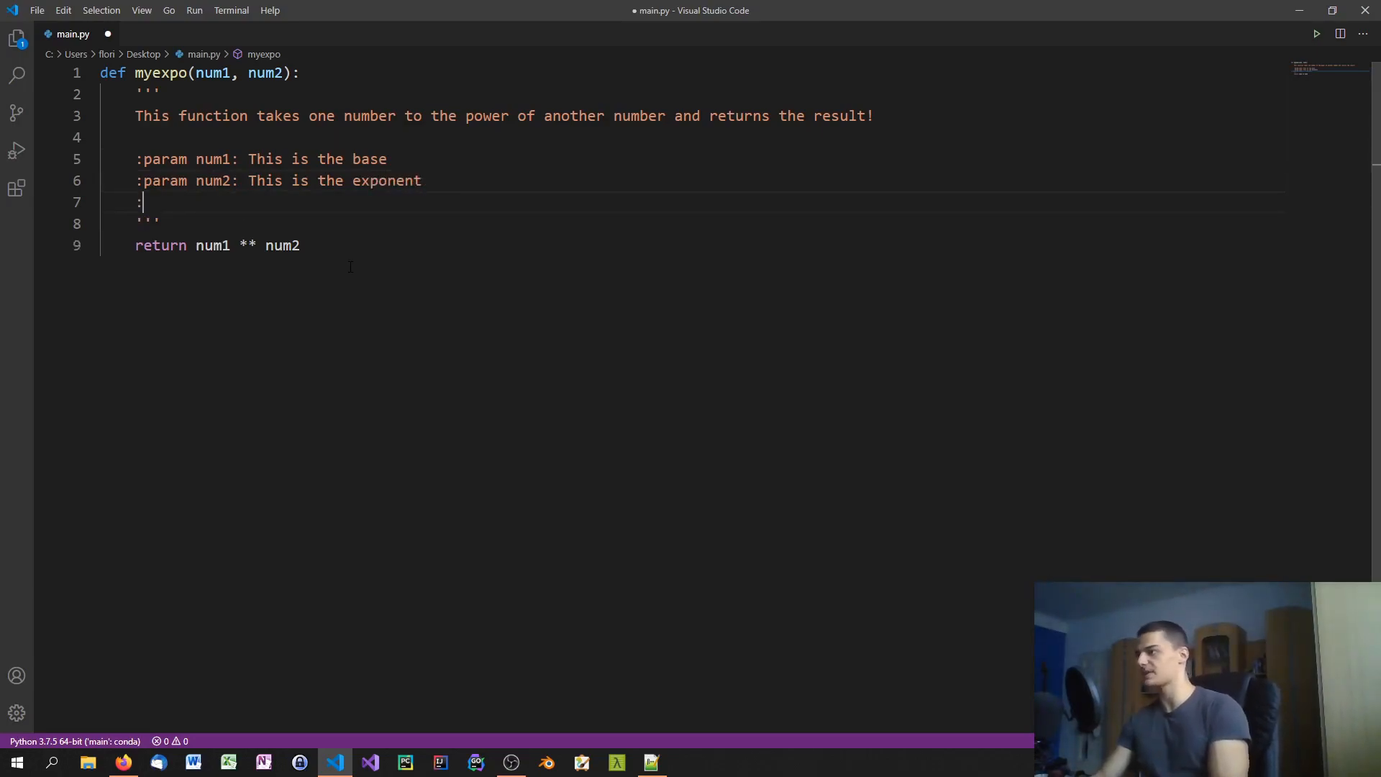
text(return)
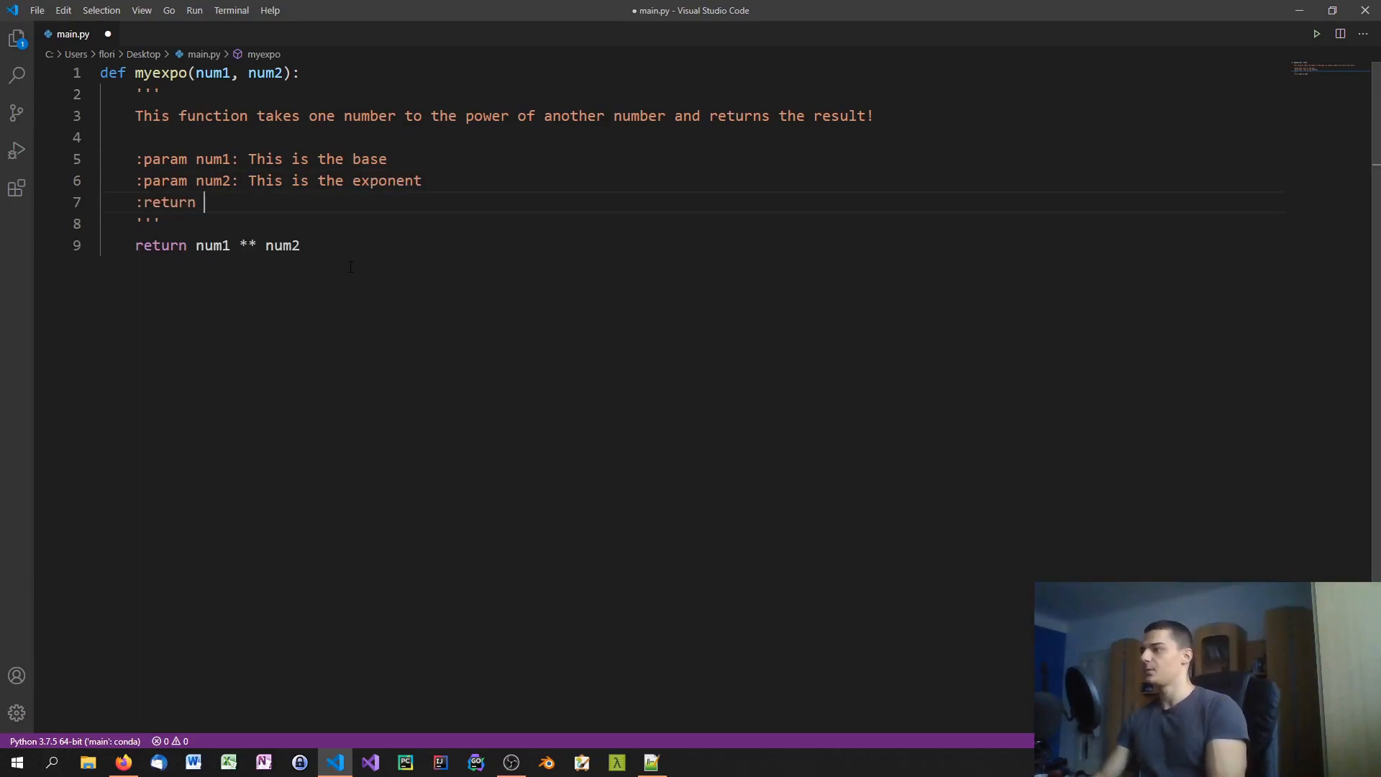
text(: The r)
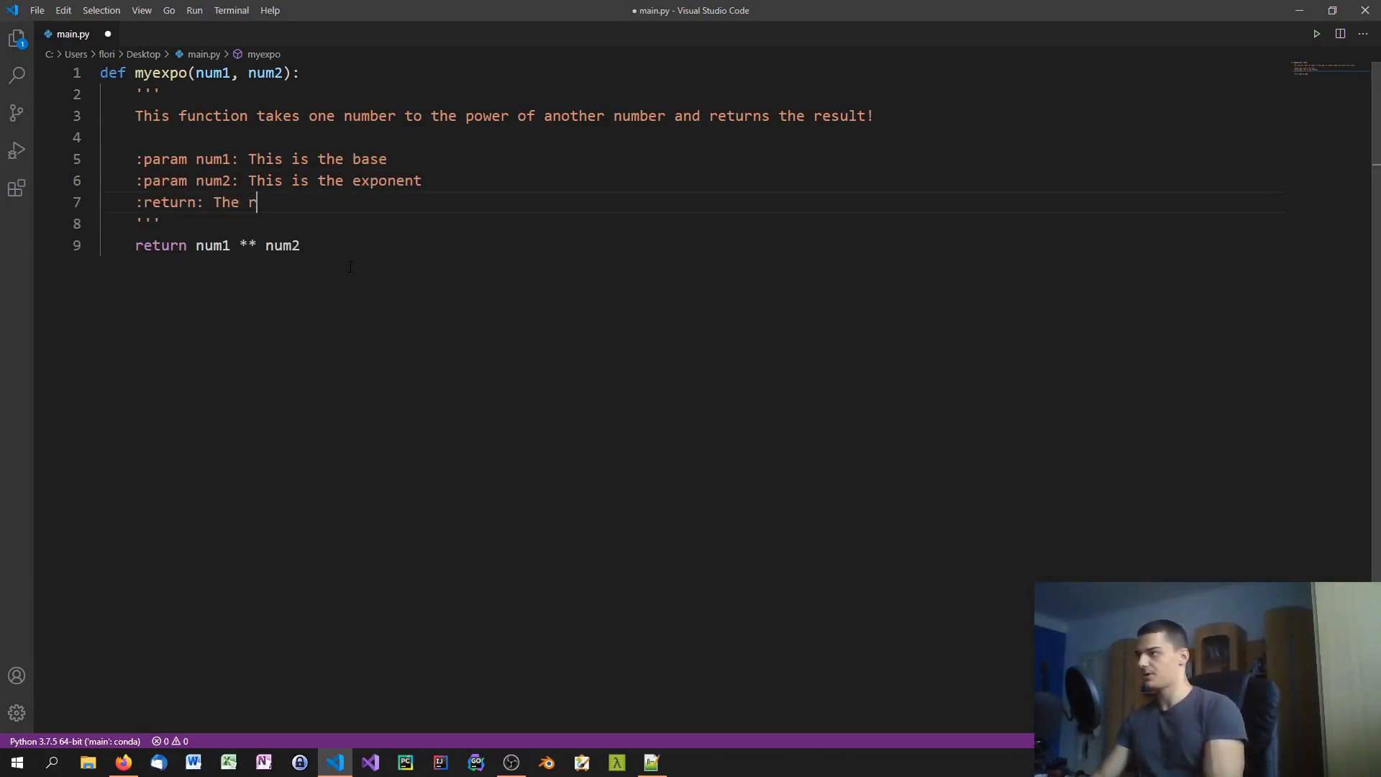
text(esult of the c)
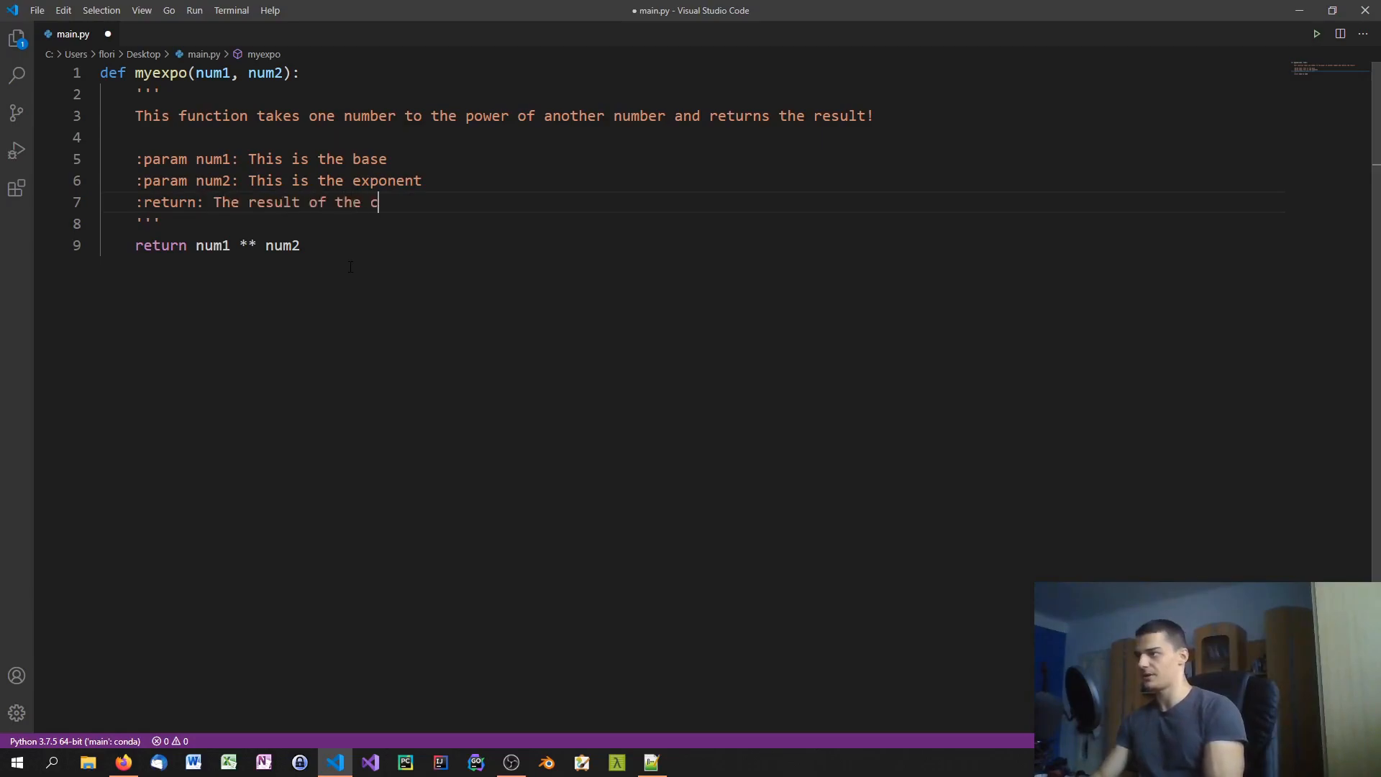
text(alculatzi)
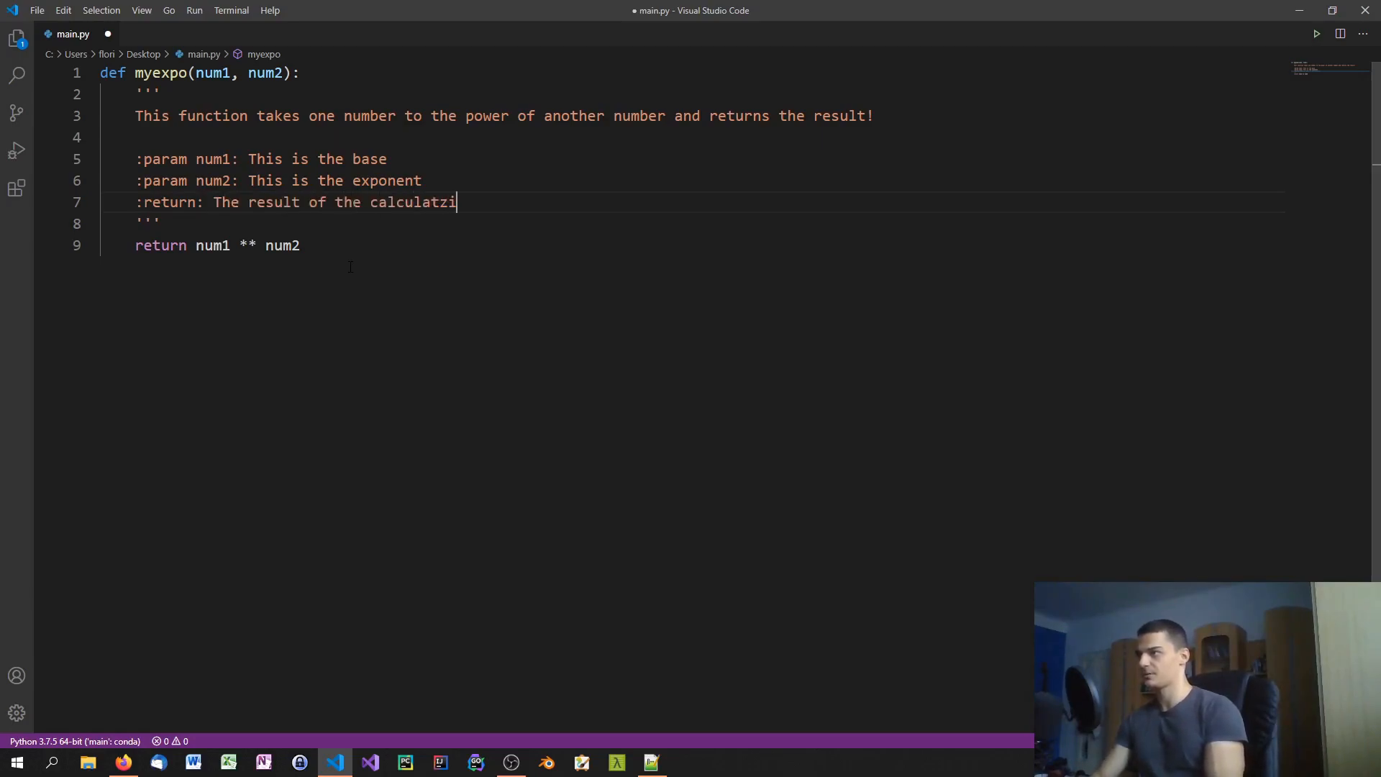
text(on)
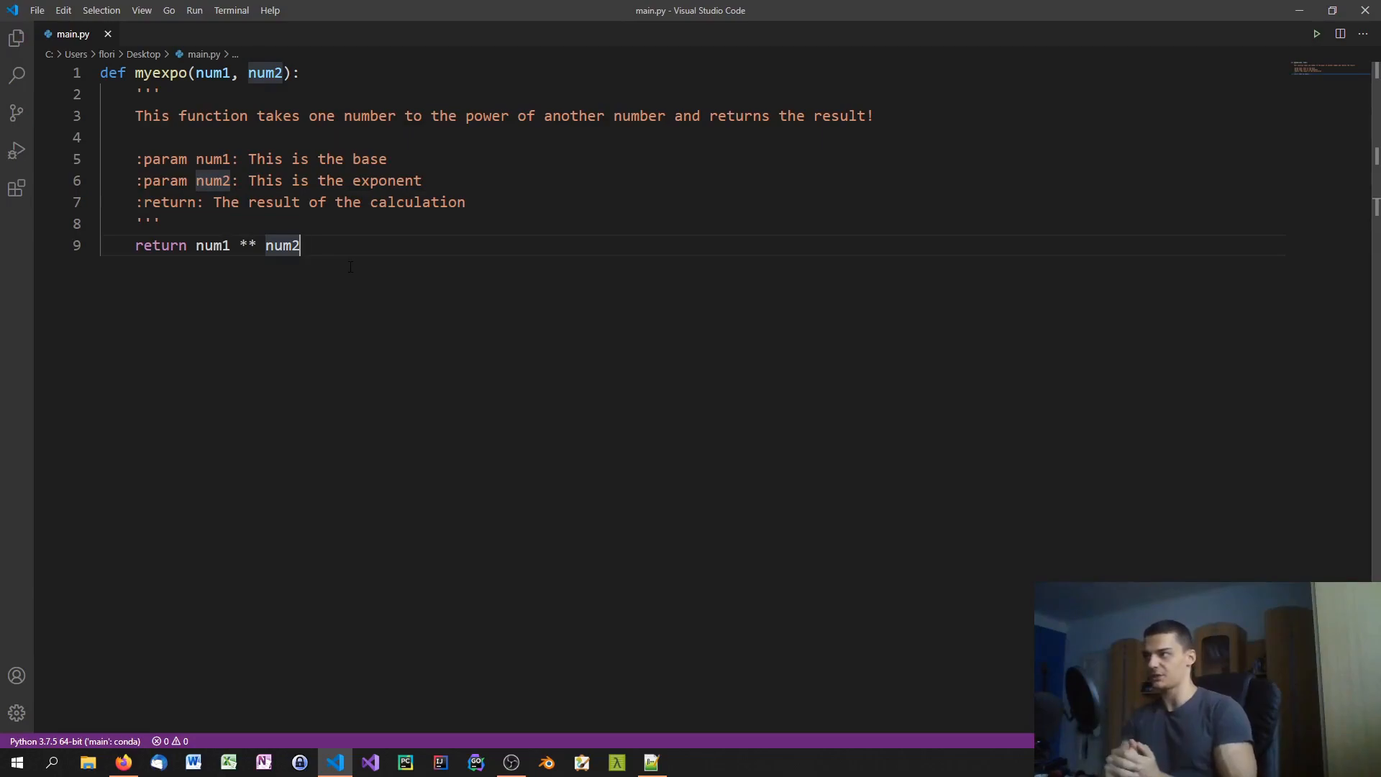
Add print(myexpo(8, 2)) below the function while IntelliSense shows the docstring, and save.
key(Enter)
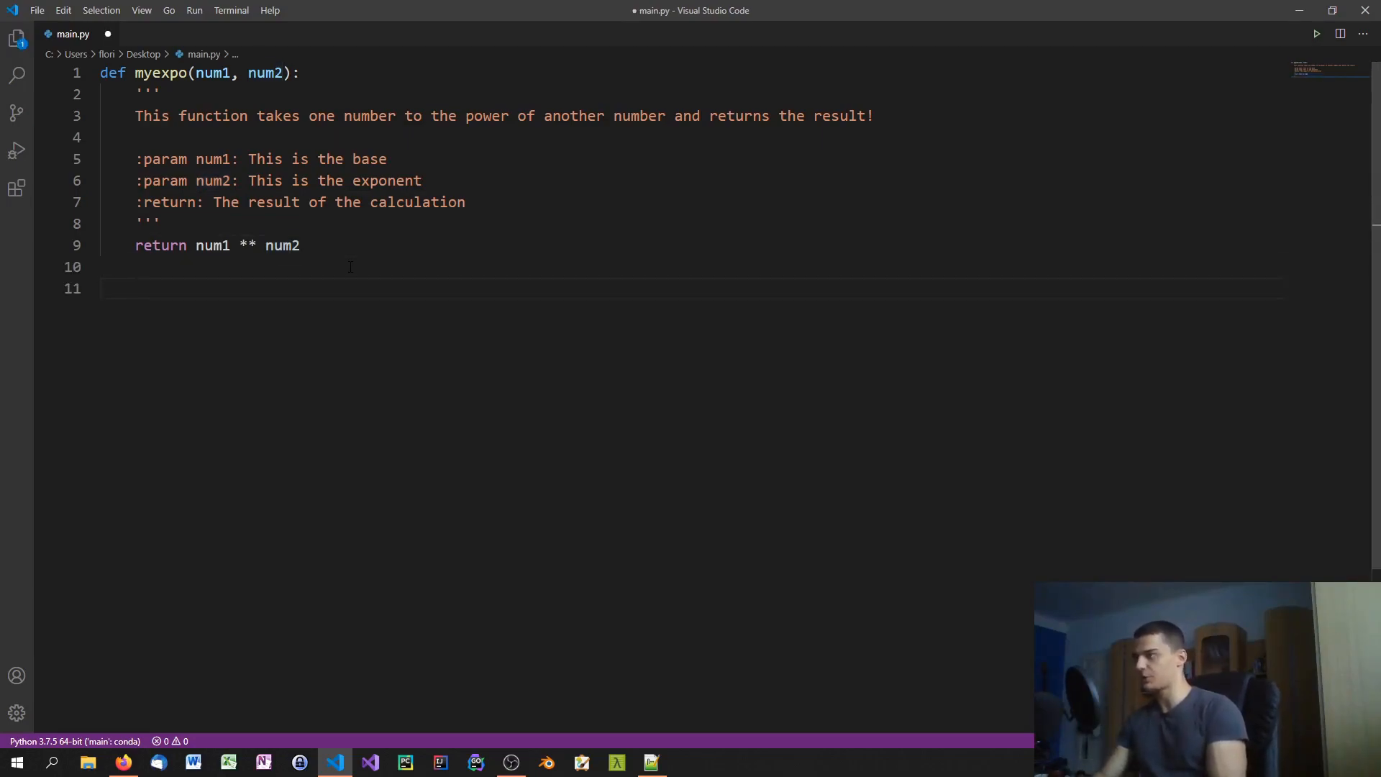
text(p)
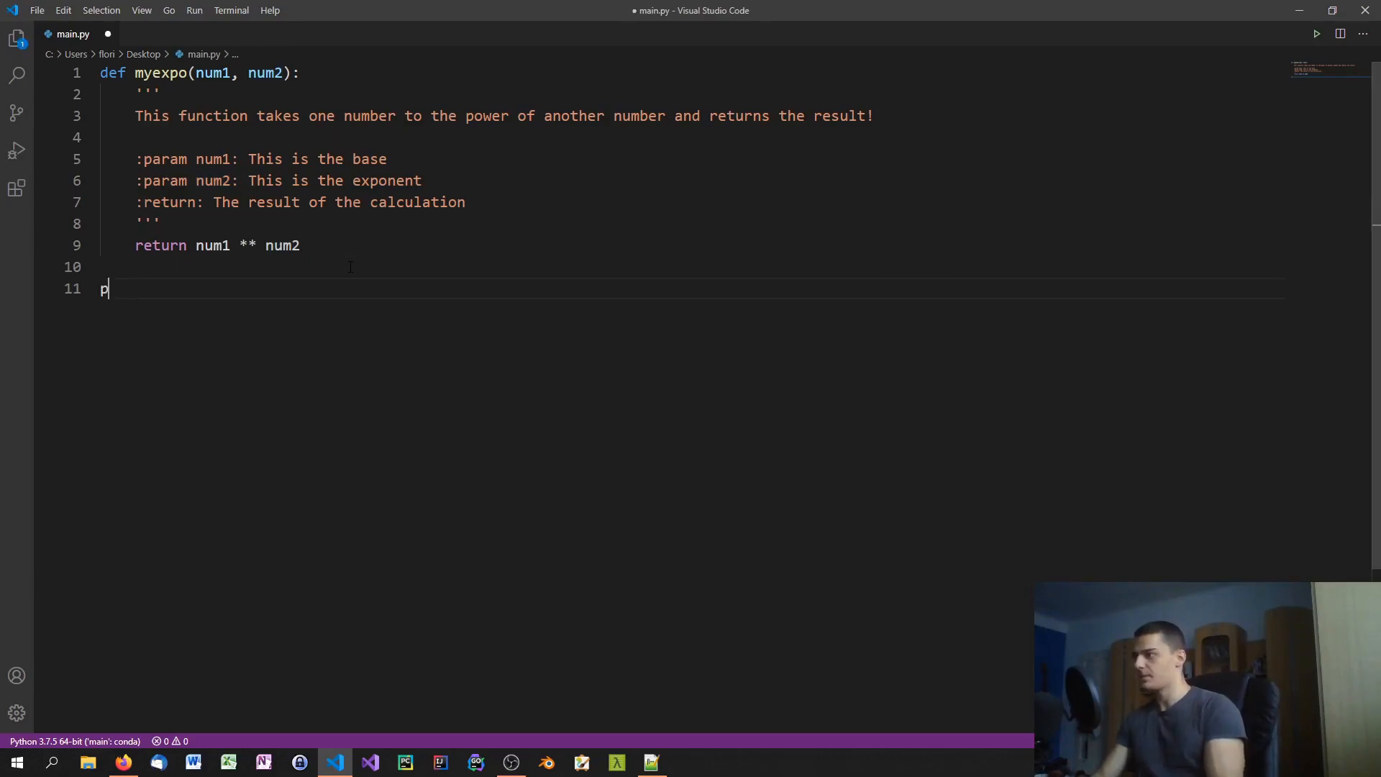
text(rint(myexpo()
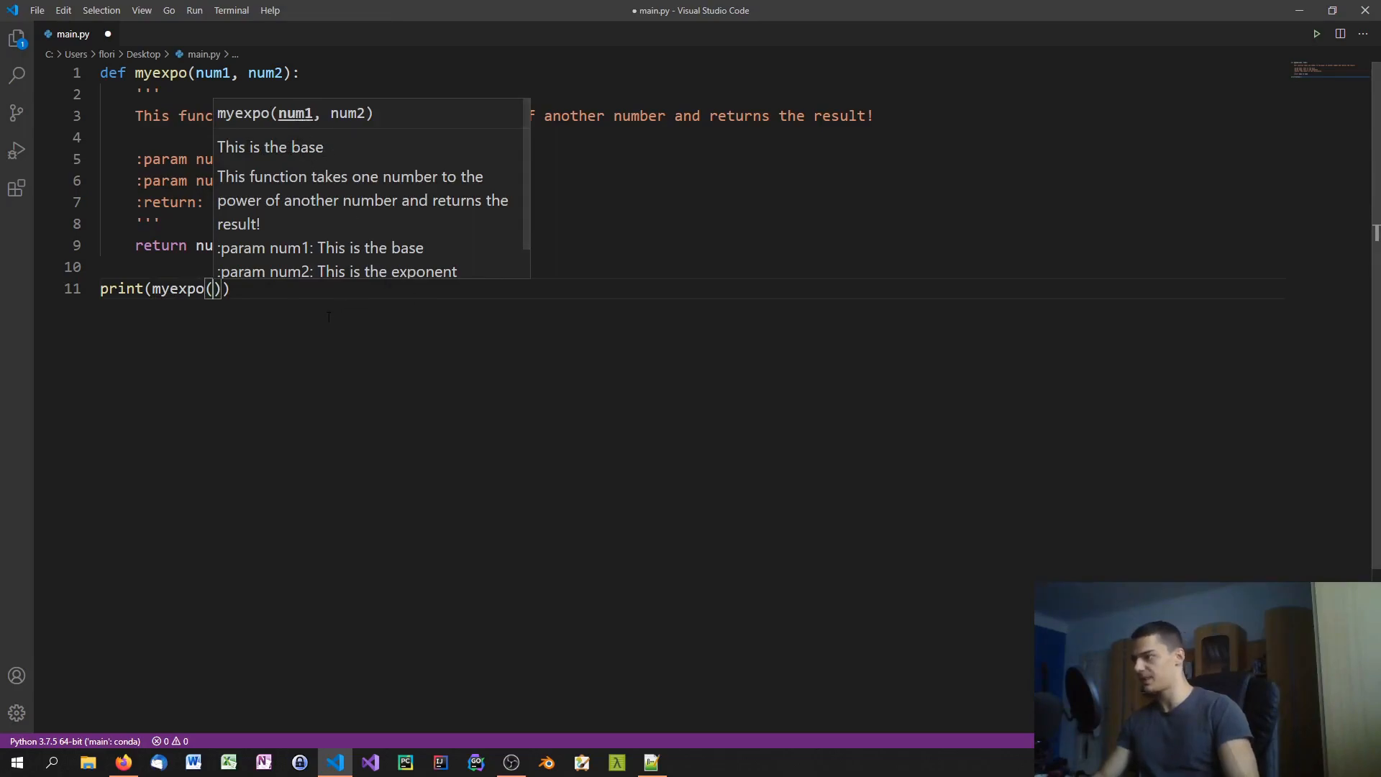
text(8,)
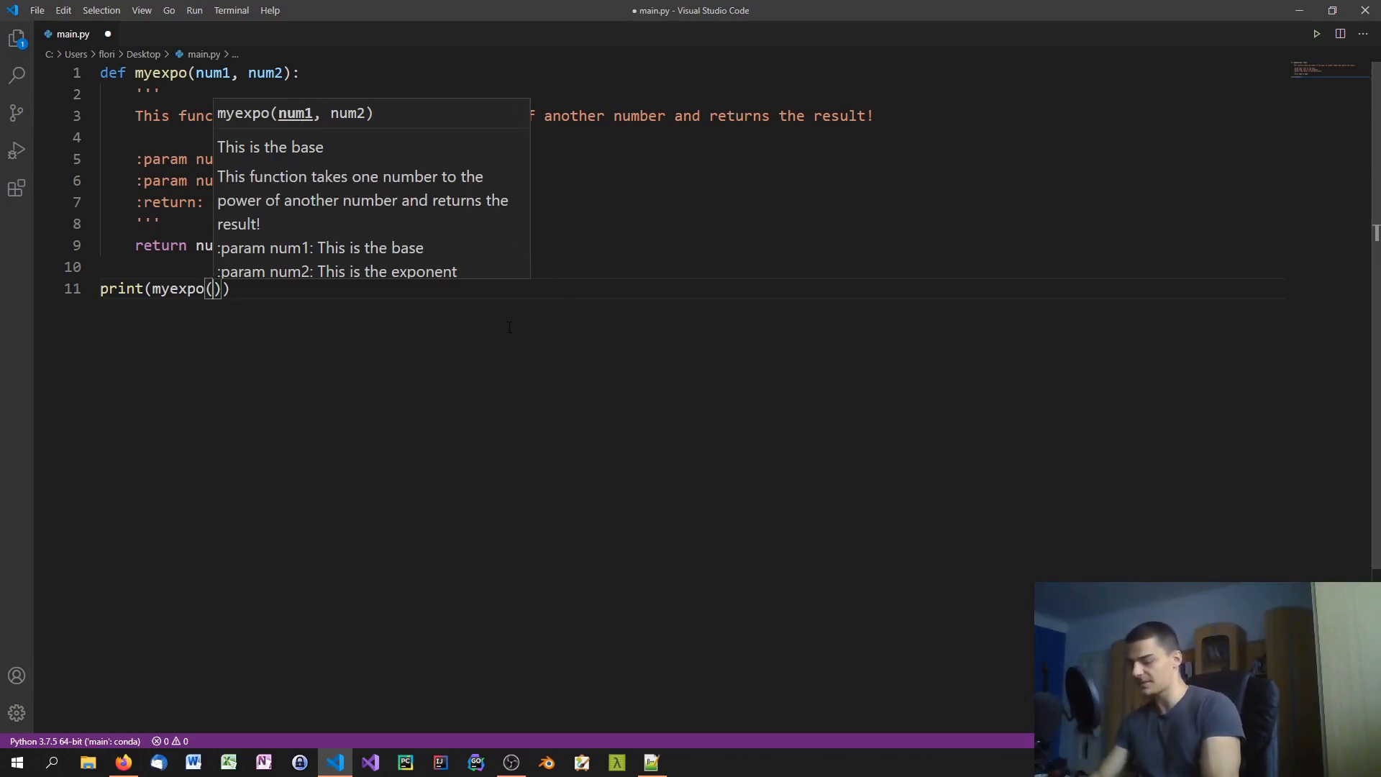
text(8)
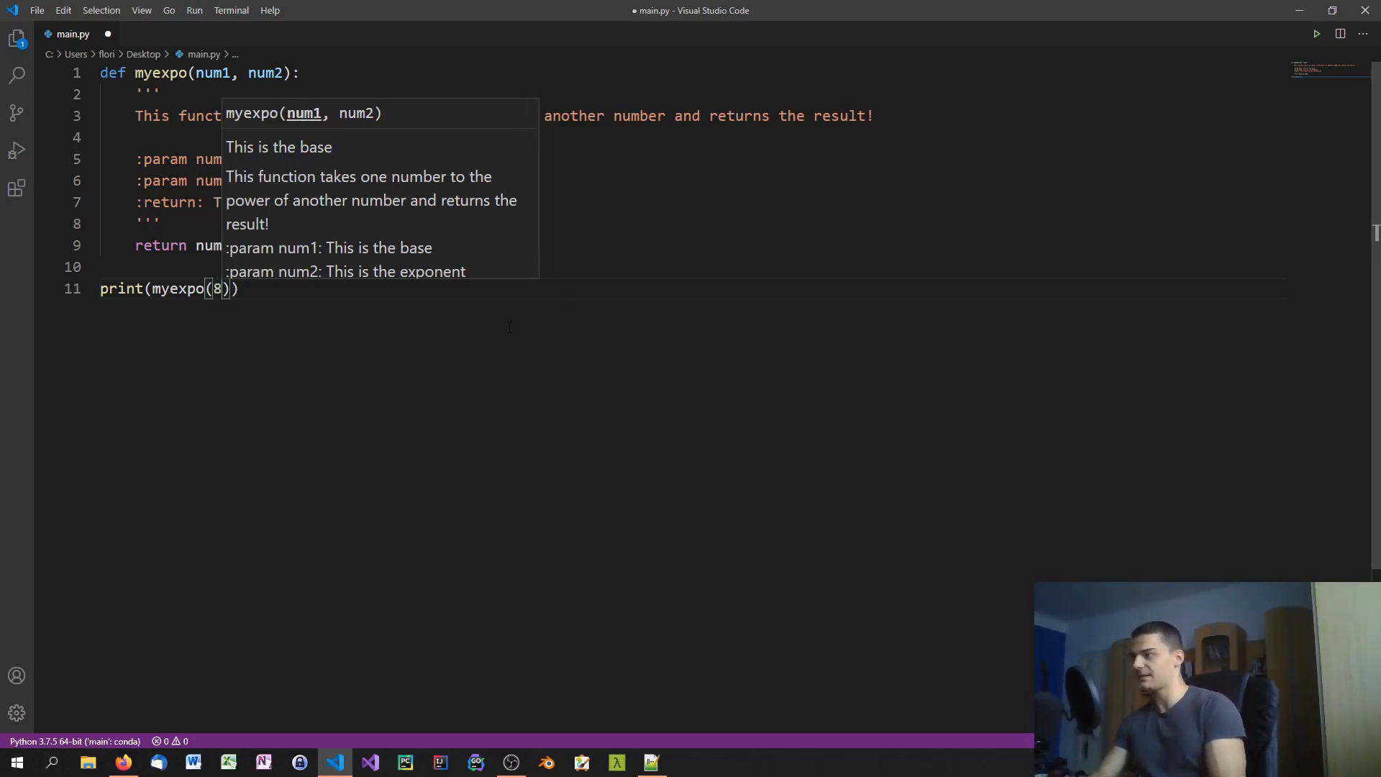
text(,)
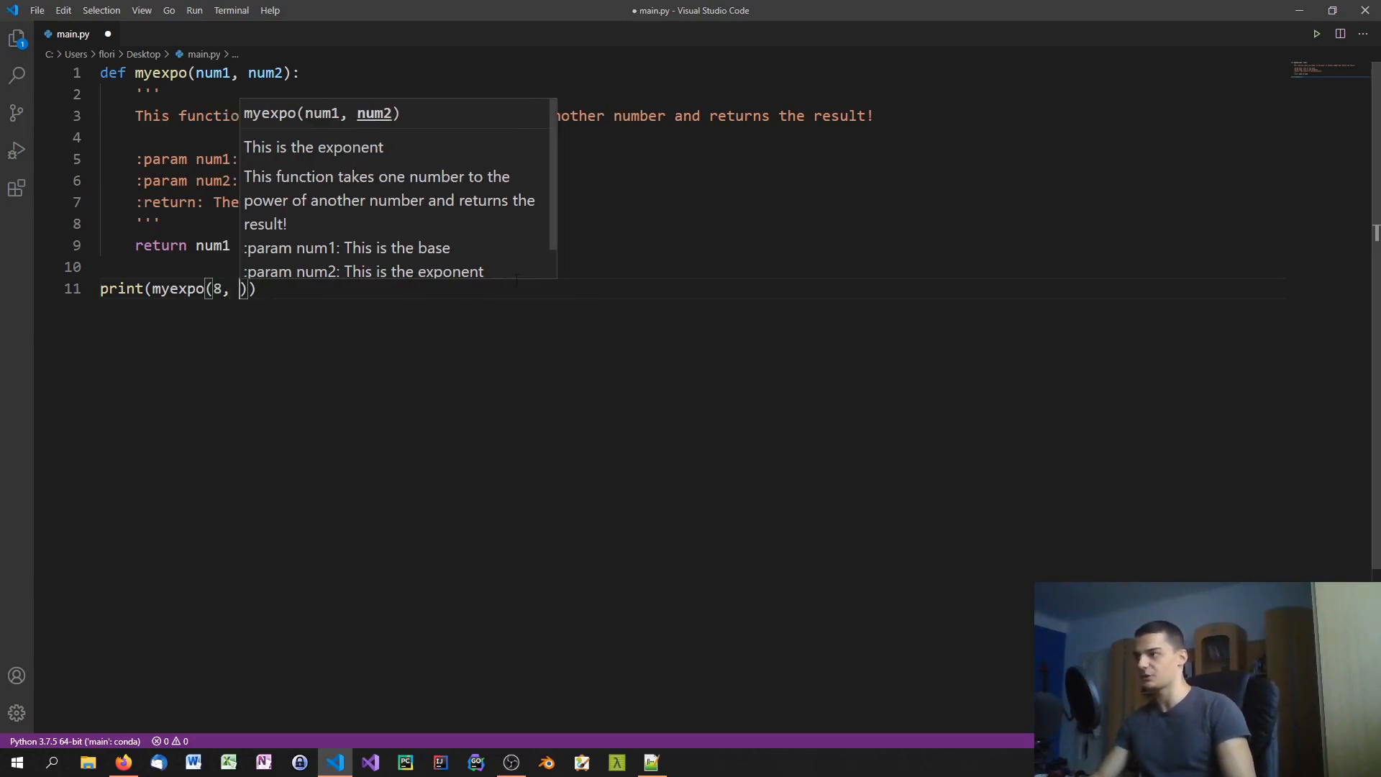
text(2)
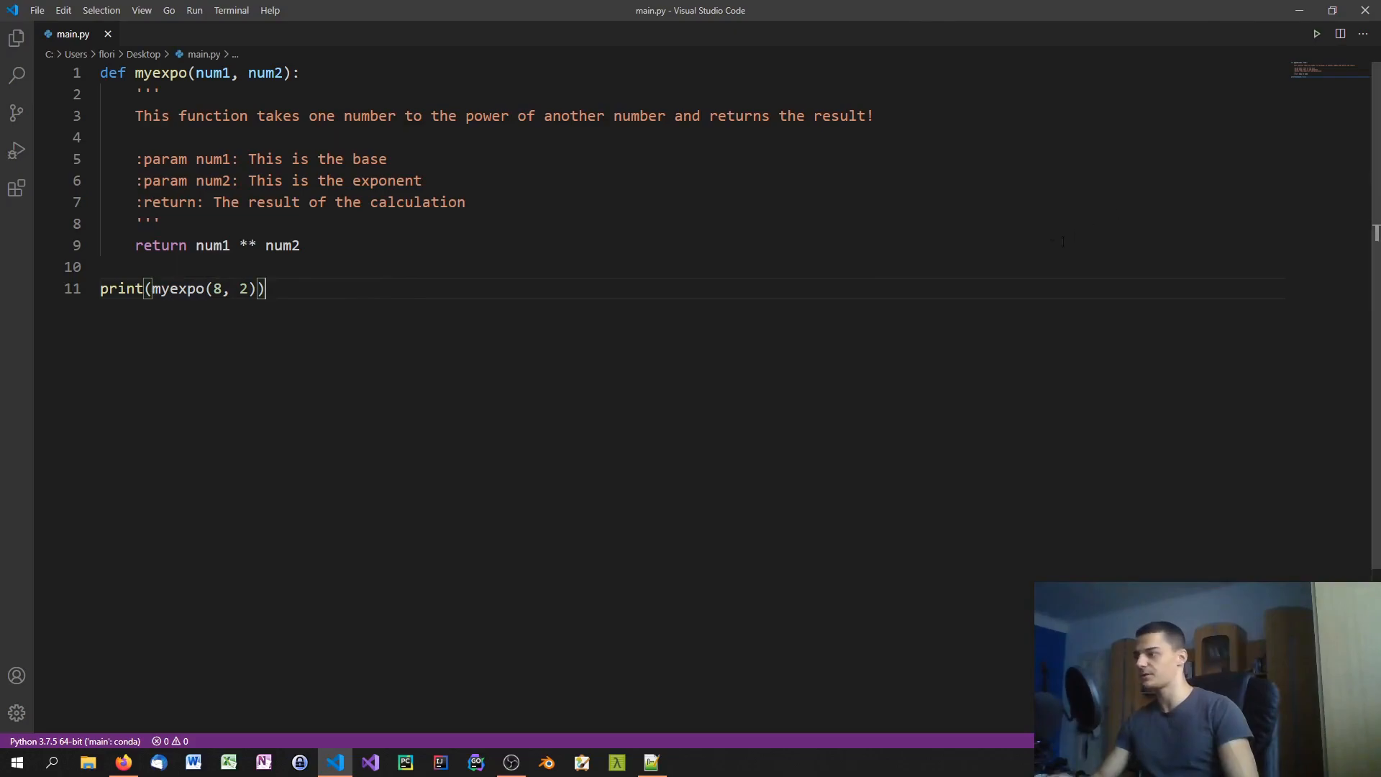
Run the script to print 64, then replace the last line with print(help(myexpo)).
click(1316, 34)
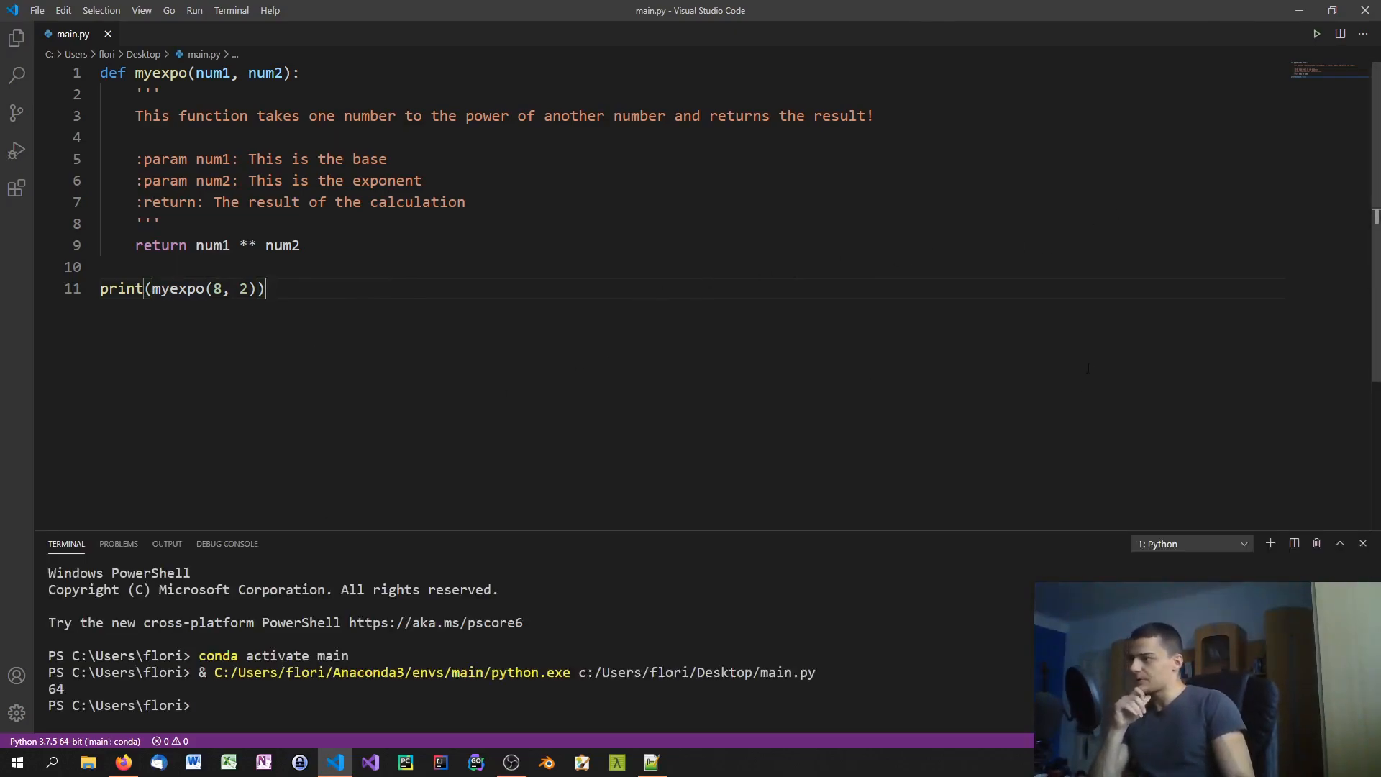
triple_click(182, 287)
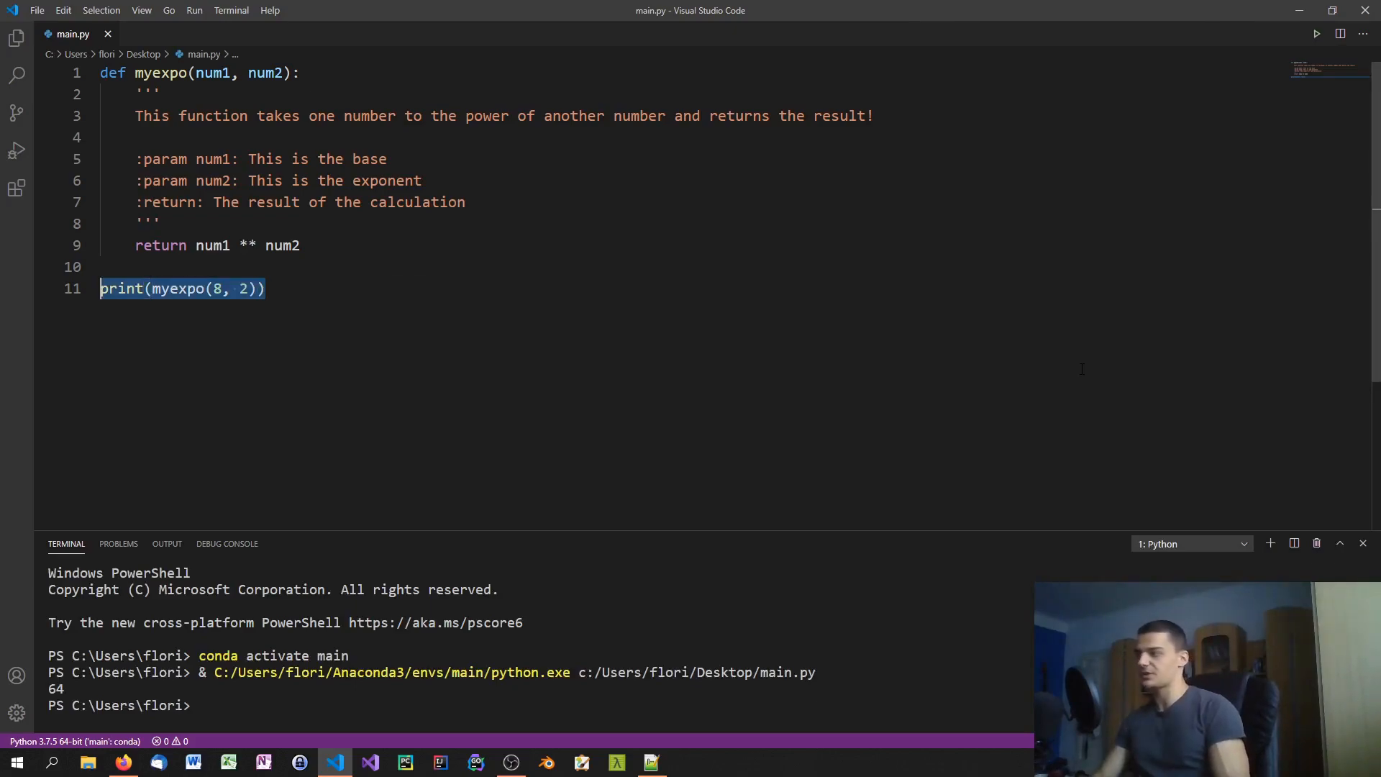
key(Delete)
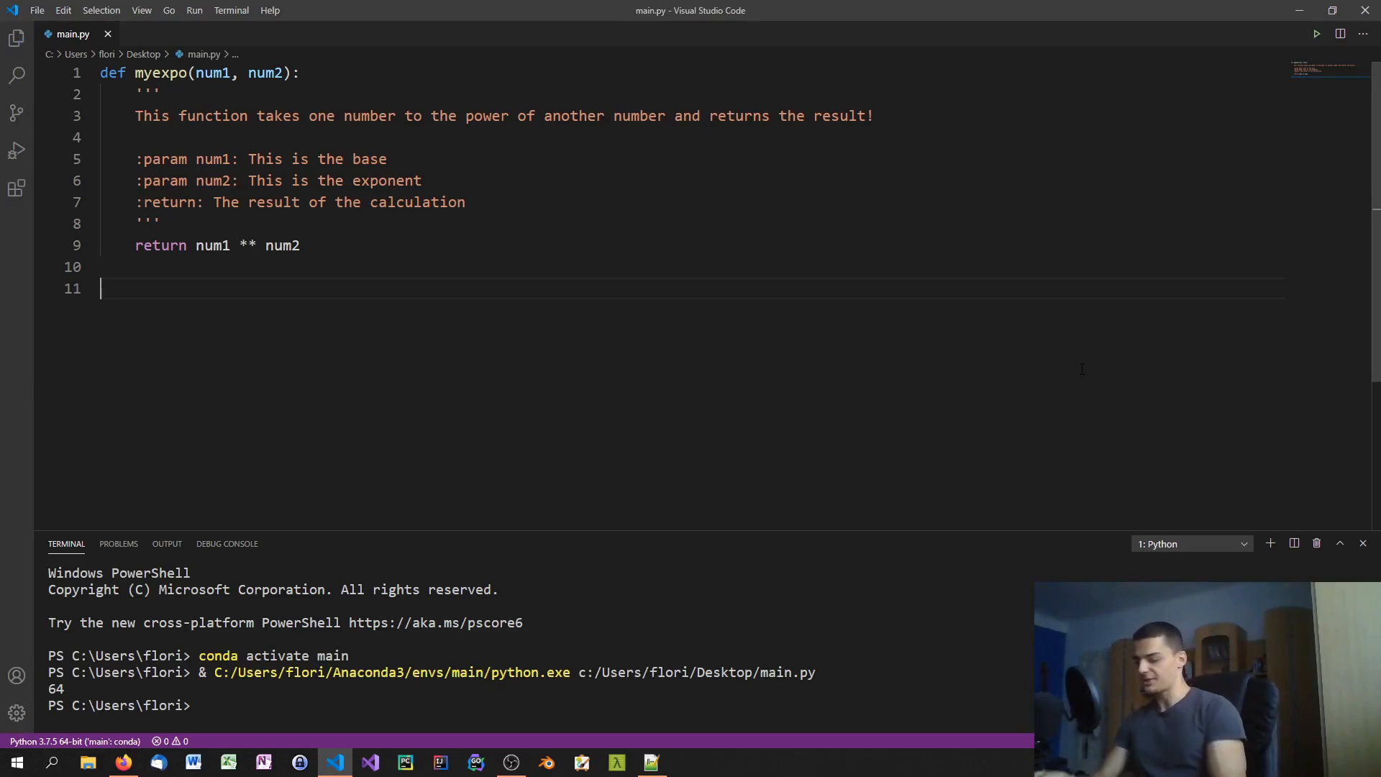
text(print)
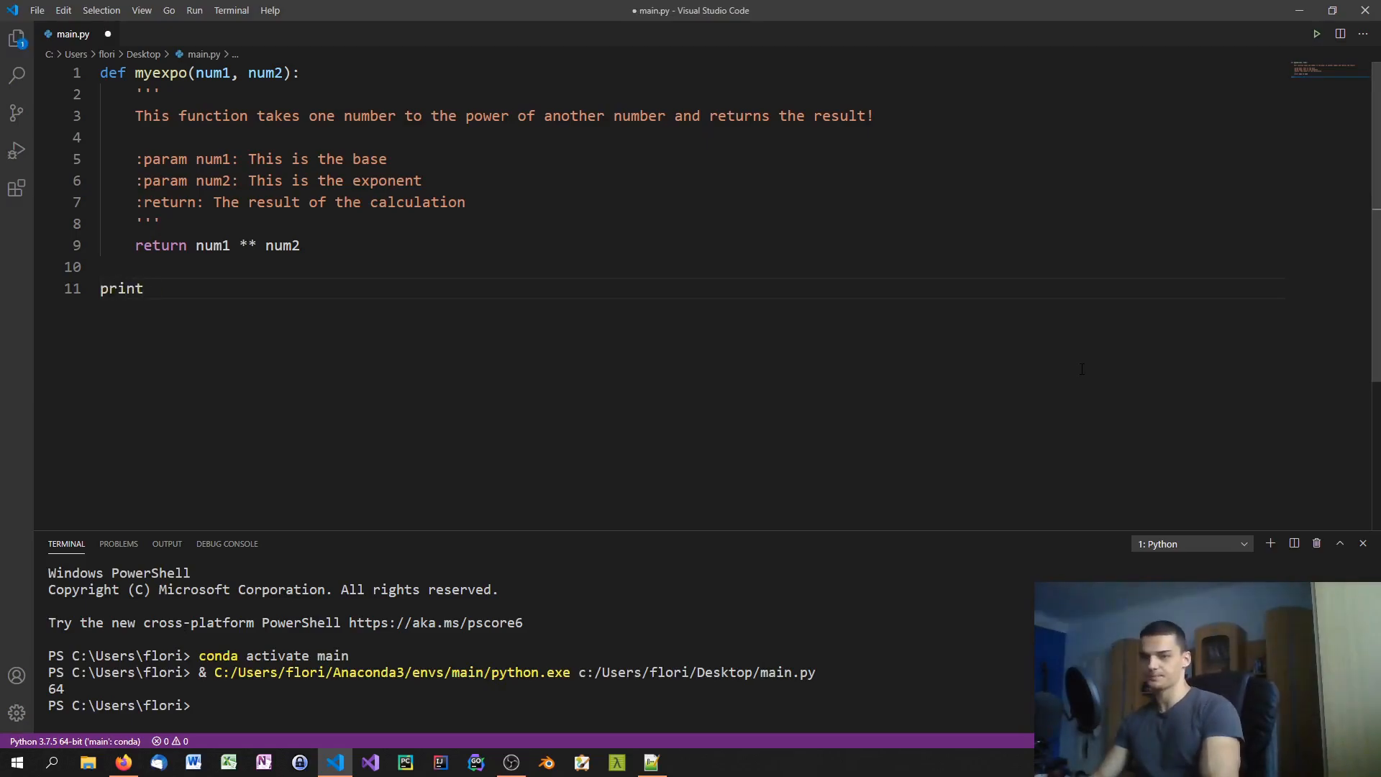
text((help)
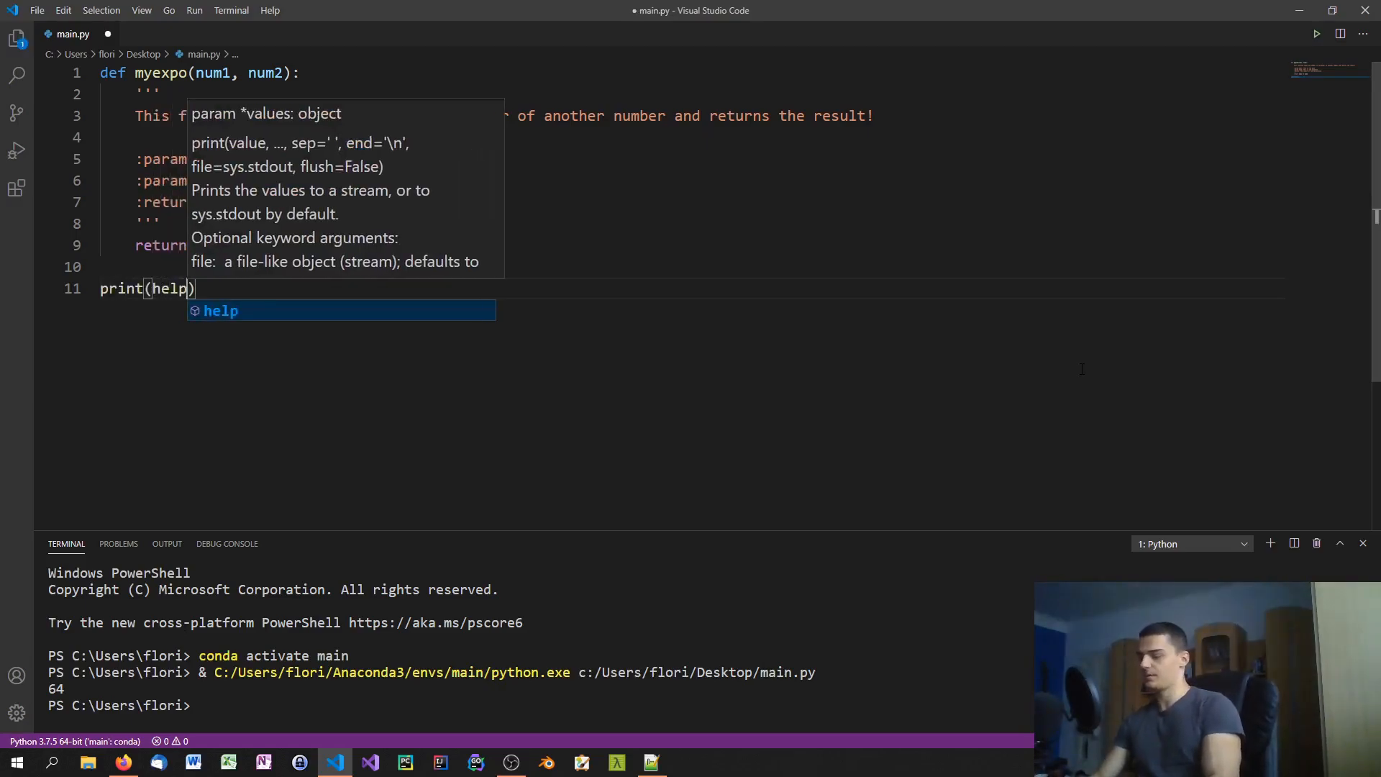
text(myexpo)
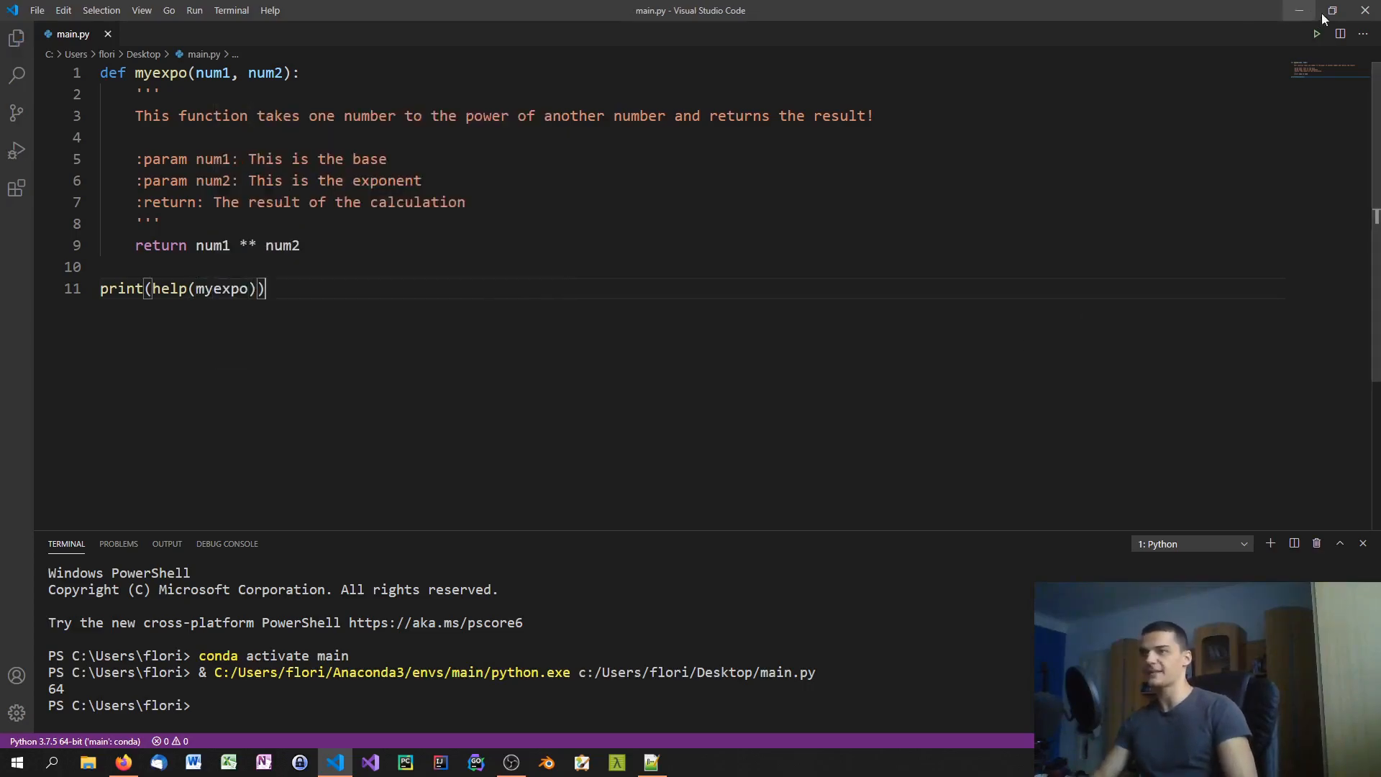
Run to print the help text, then switch to print(myexpo.__doc__) and run again.
click(1315, 34)
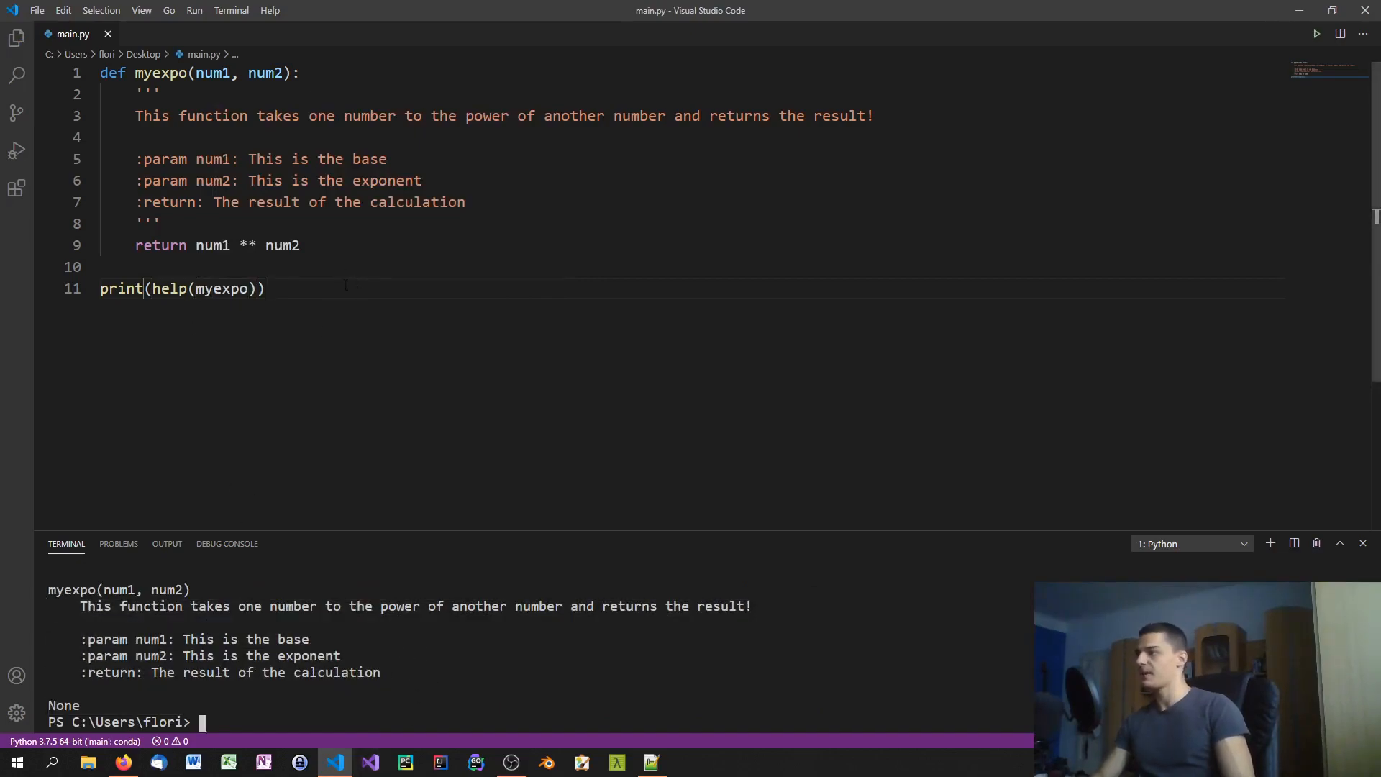
double_click(200, 288)
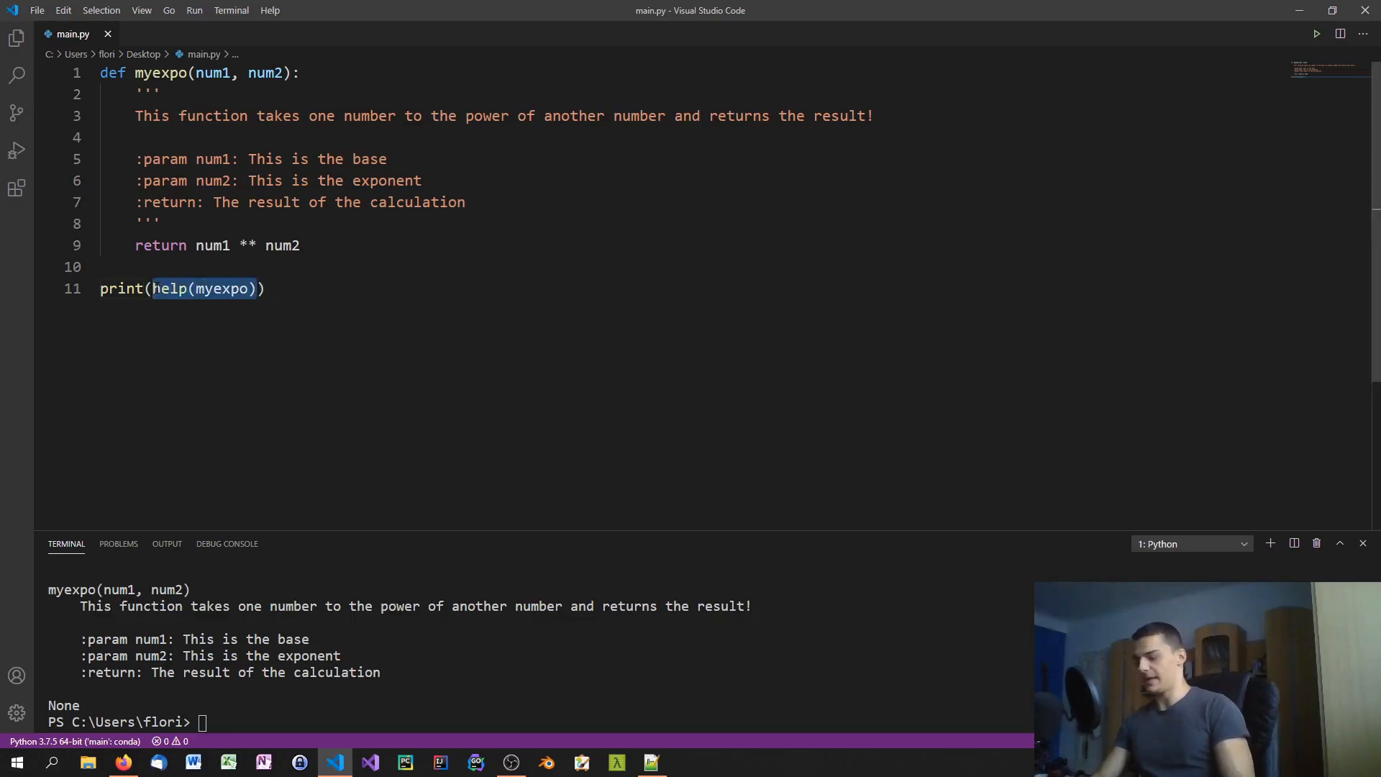
key(Delete)
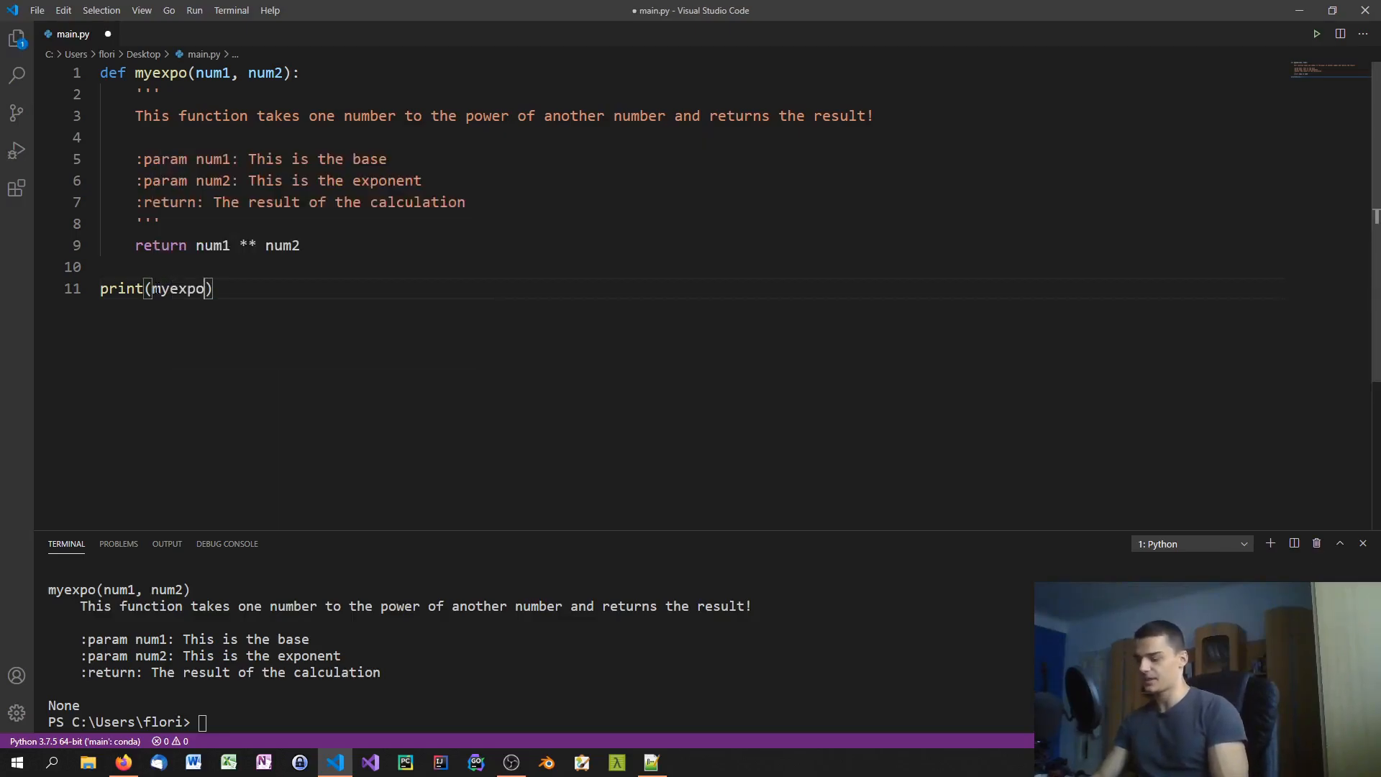
text(.__doc__)
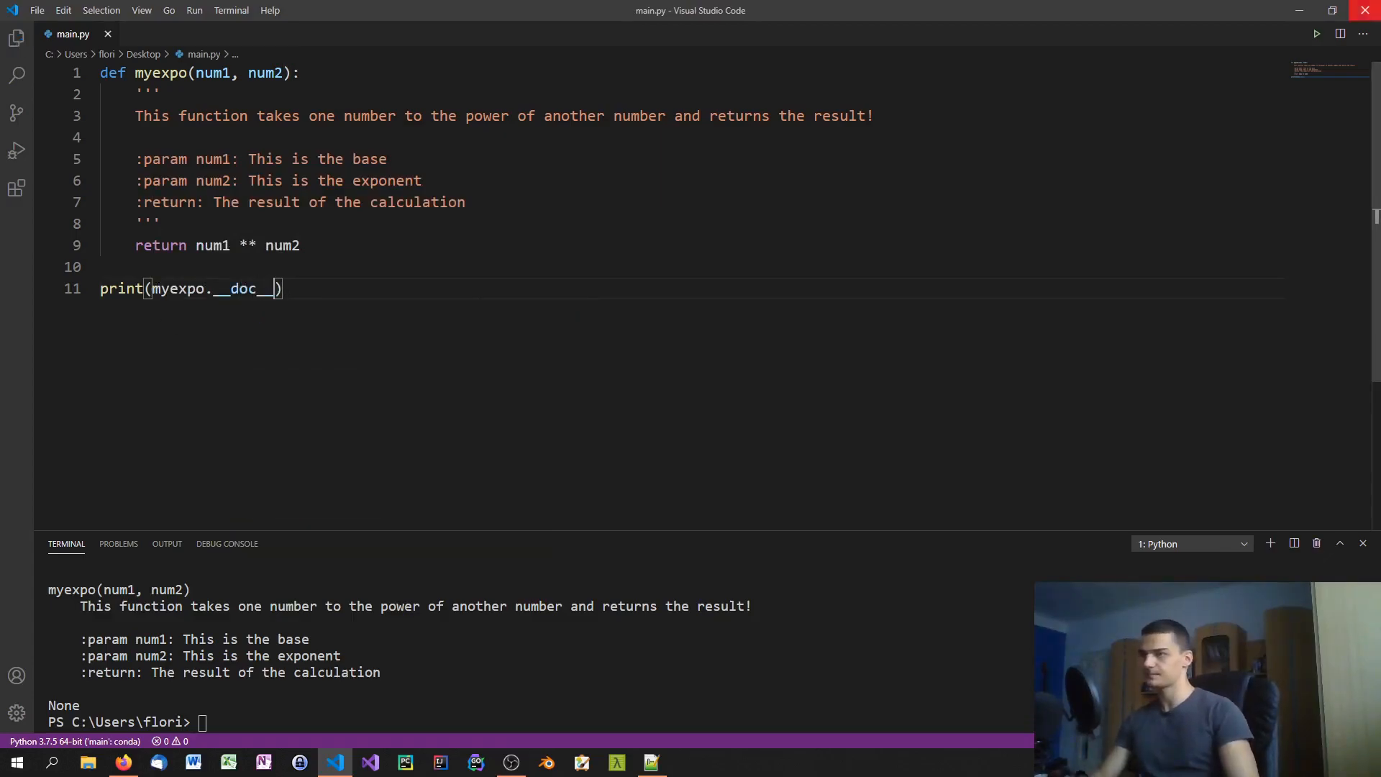
click(1316, 34)
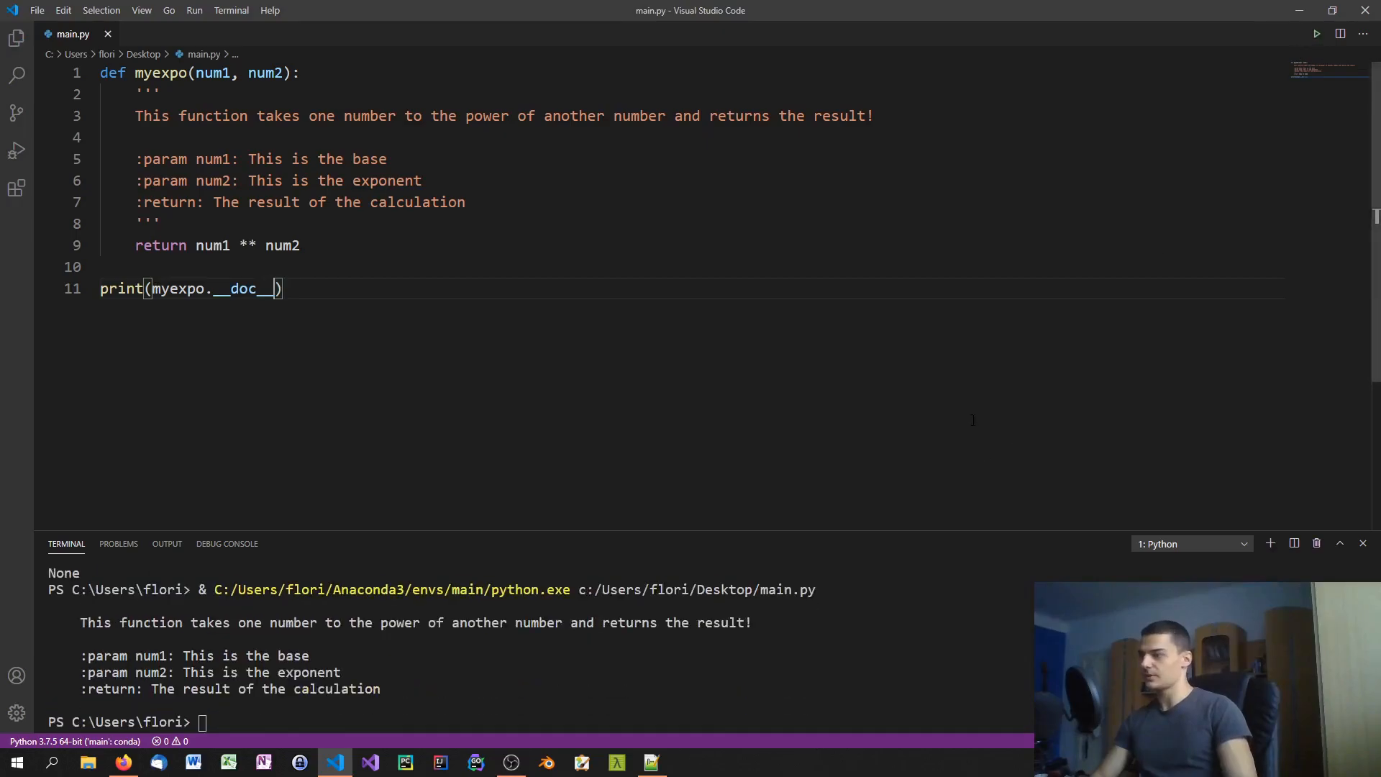